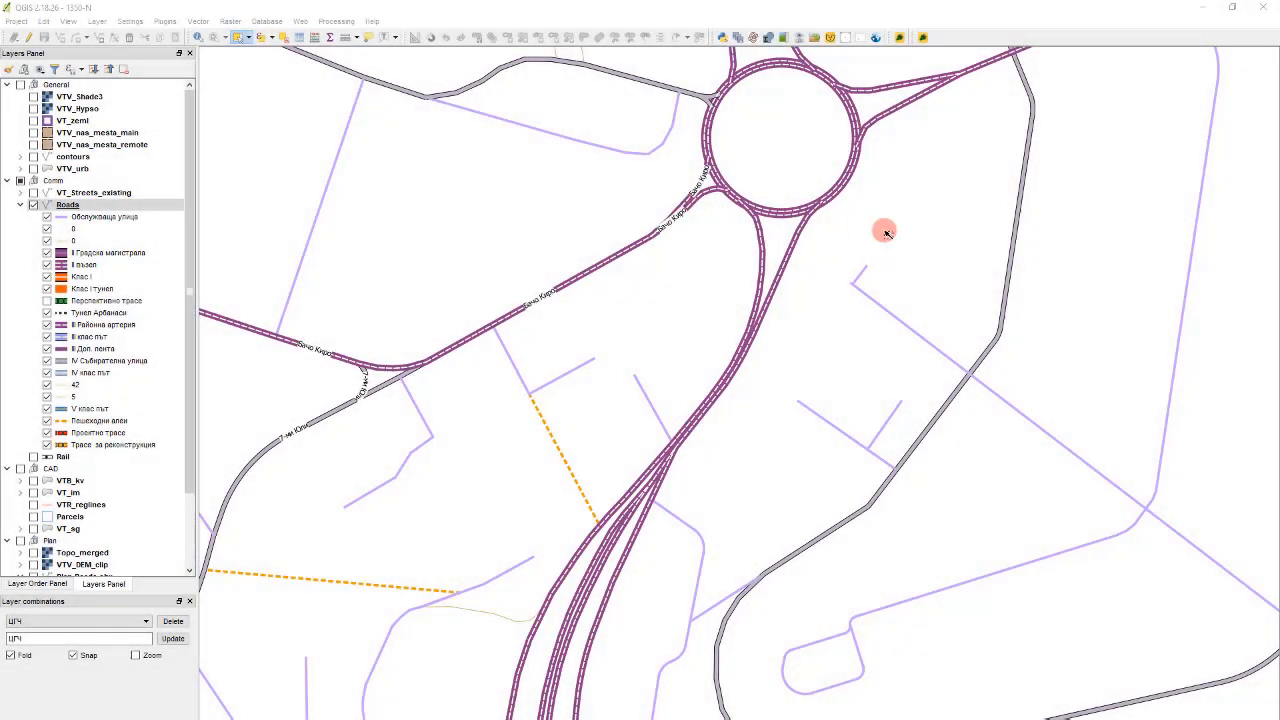
Open the Roads layer properties and show its enabled symbol levels table with passes per road class.
scroll("down", 3)
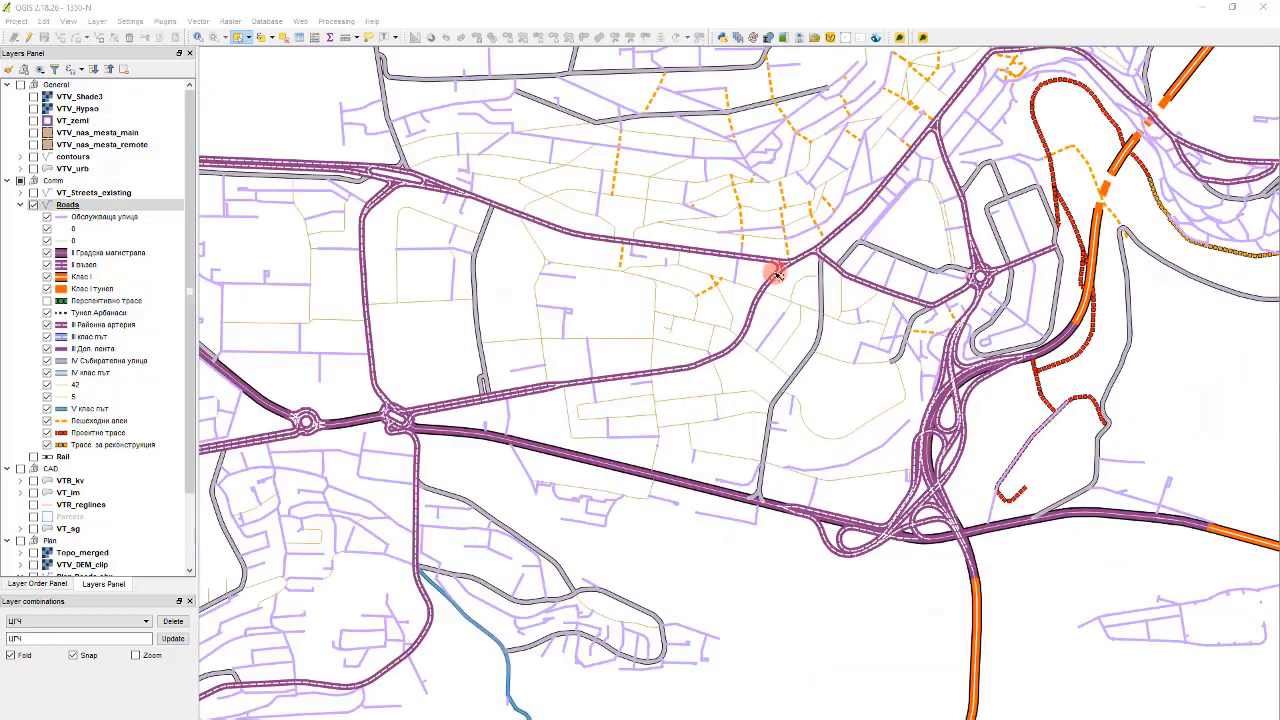
scroll("down", 3)
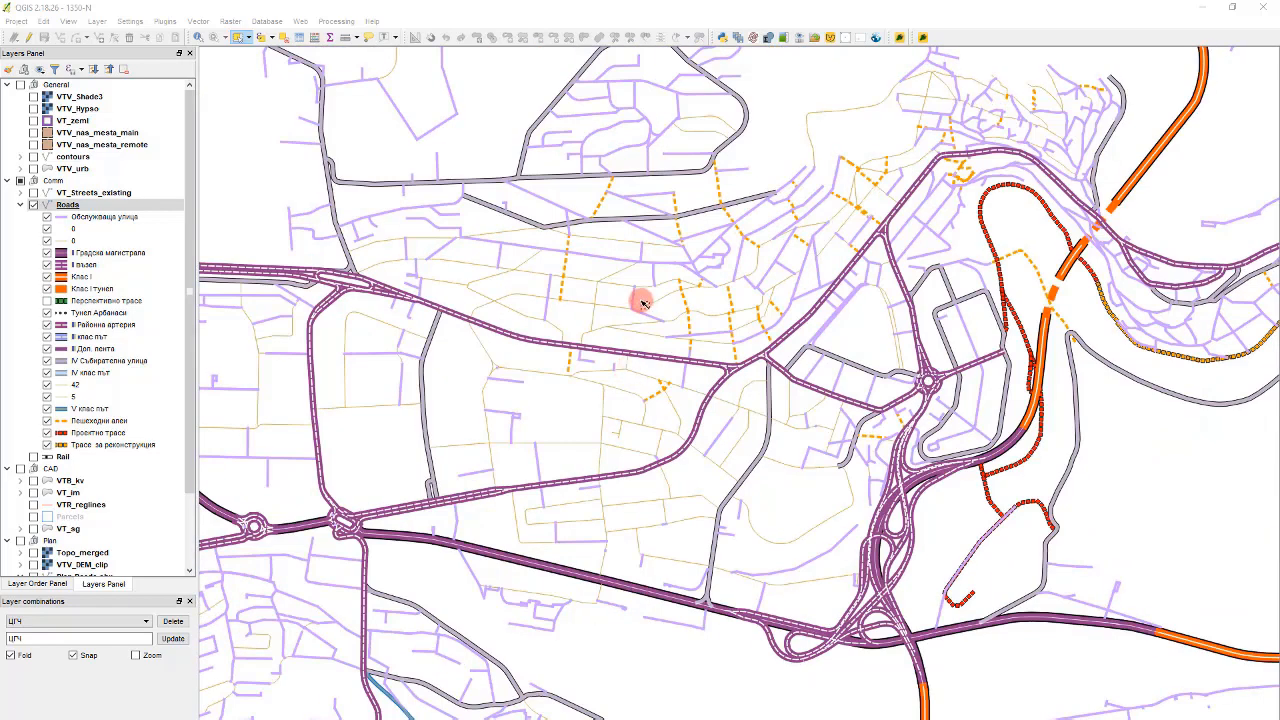
mouse_move(510, 235)
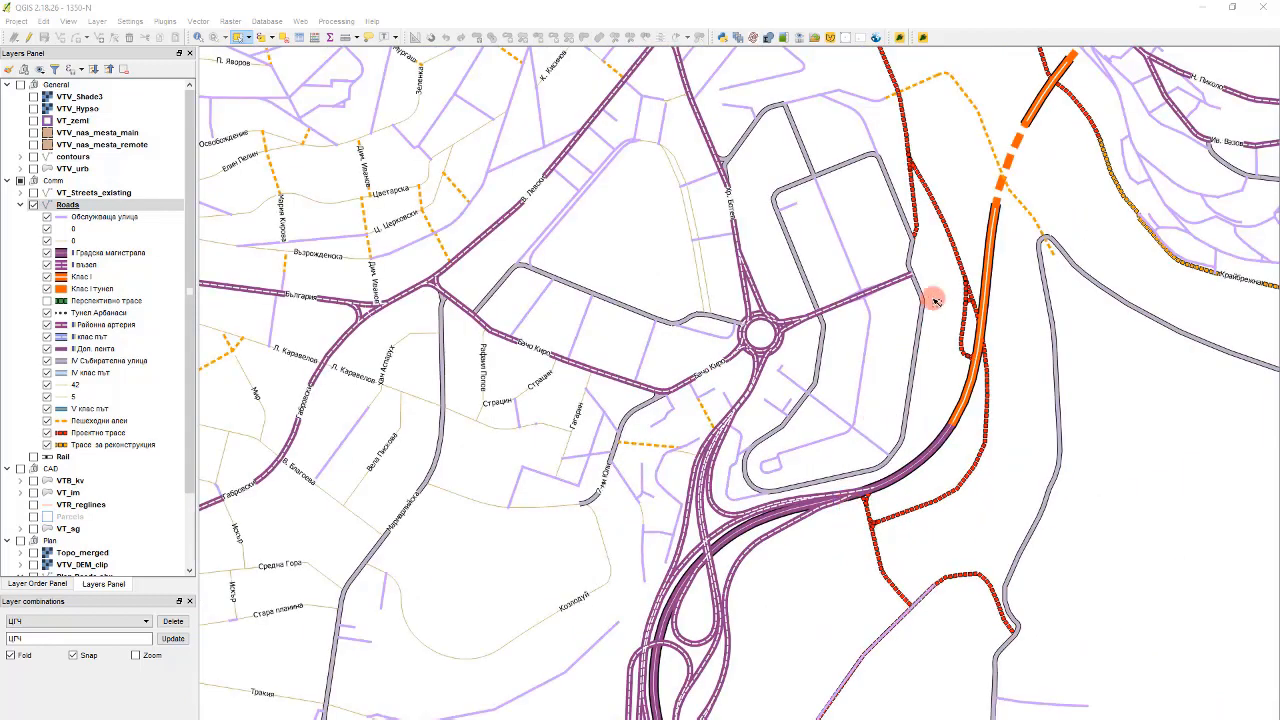
mouse_move(855, 455)
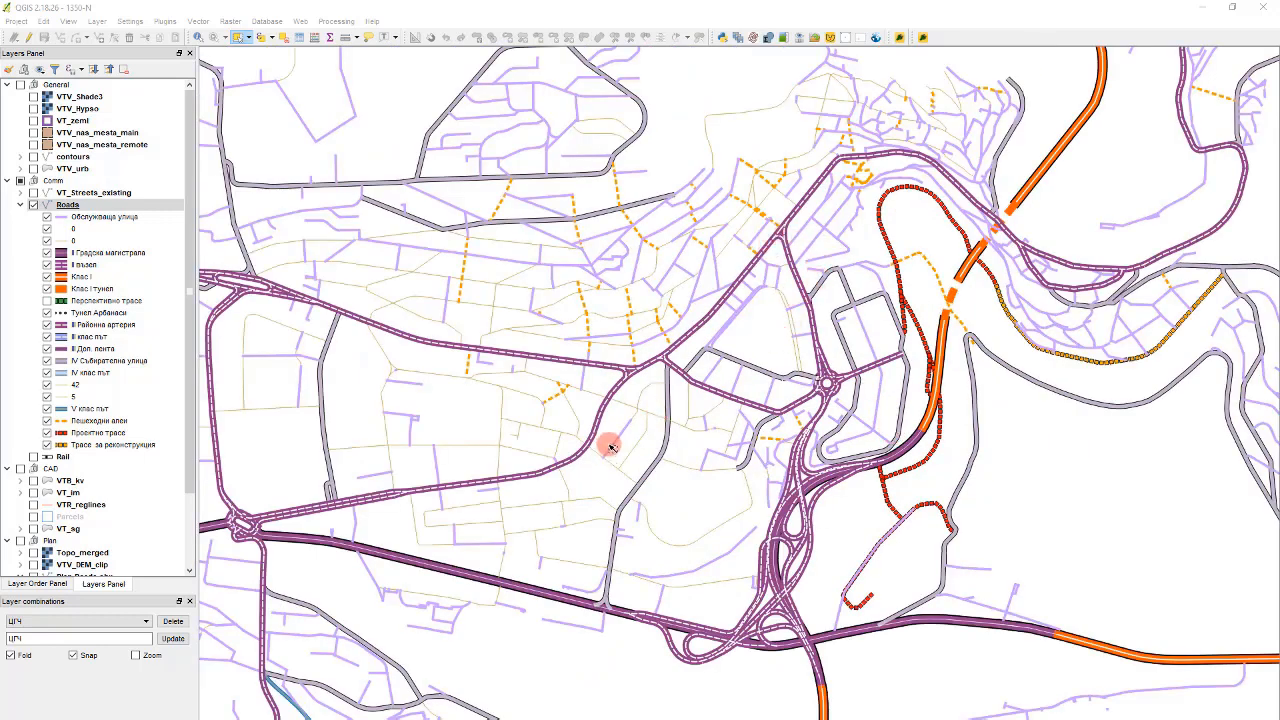
mouse_move(783, 330)
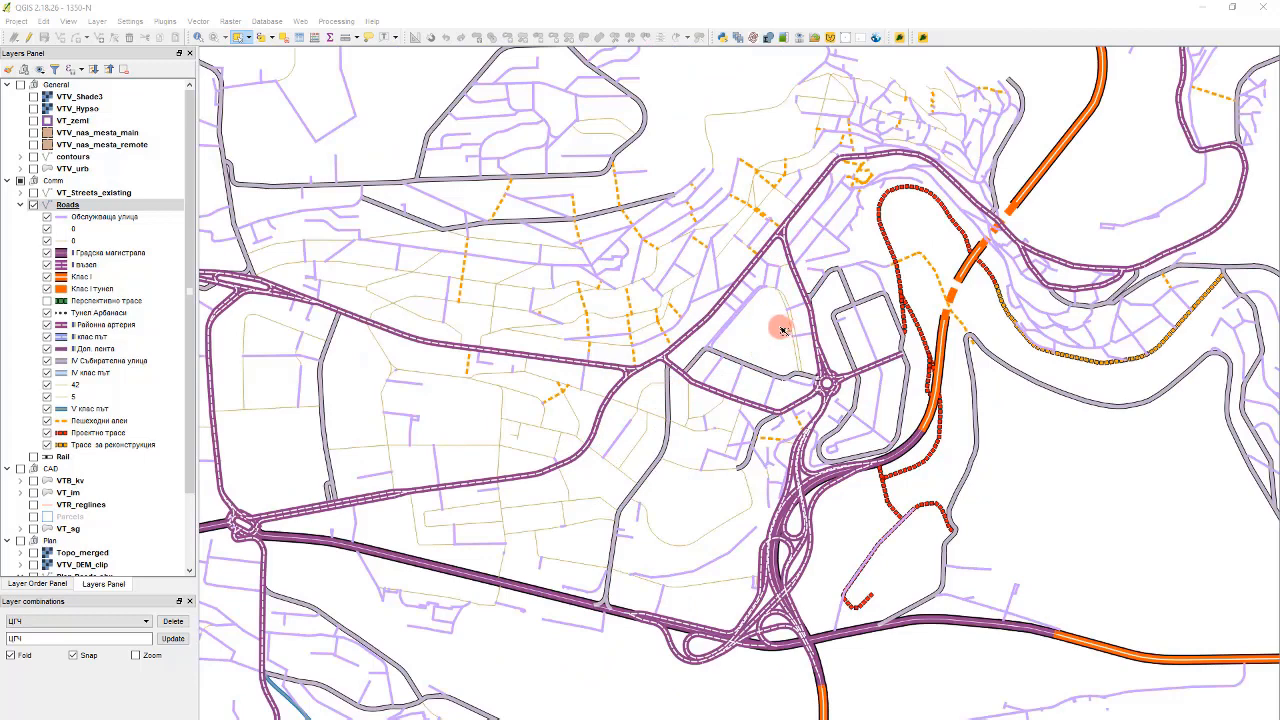
mouse_move(756, 325)
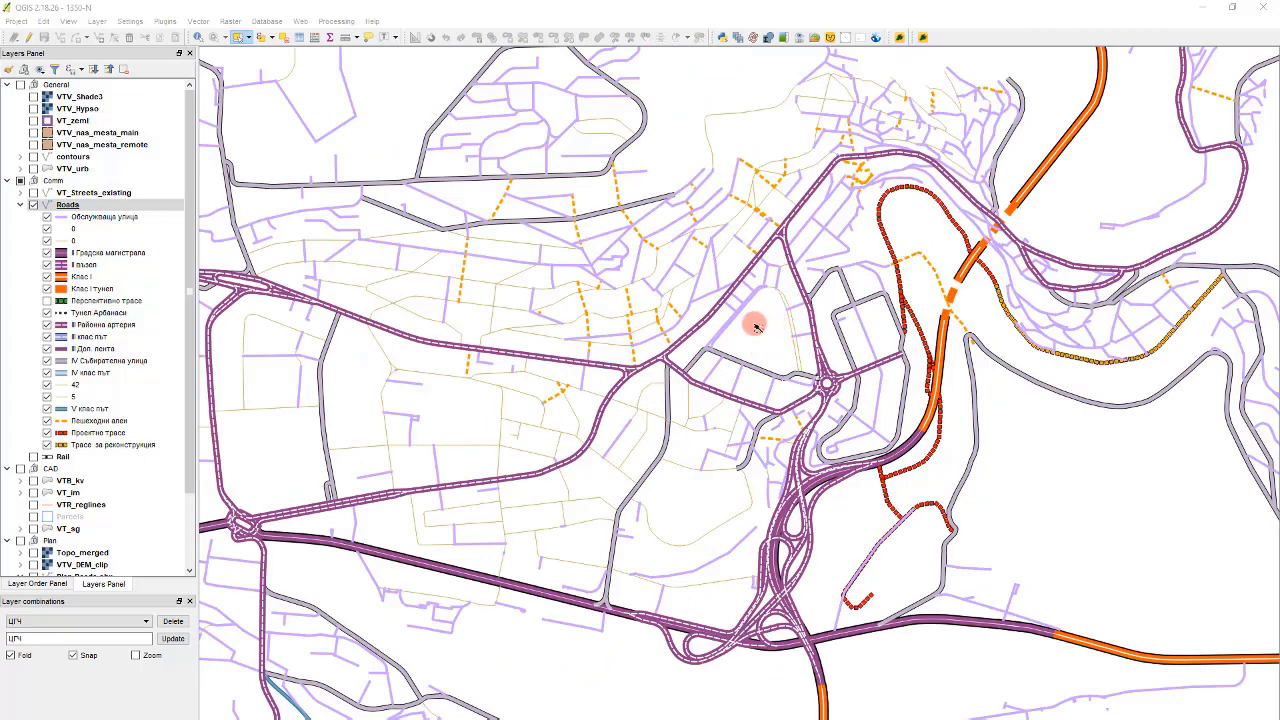
mouse_move(867, 278)
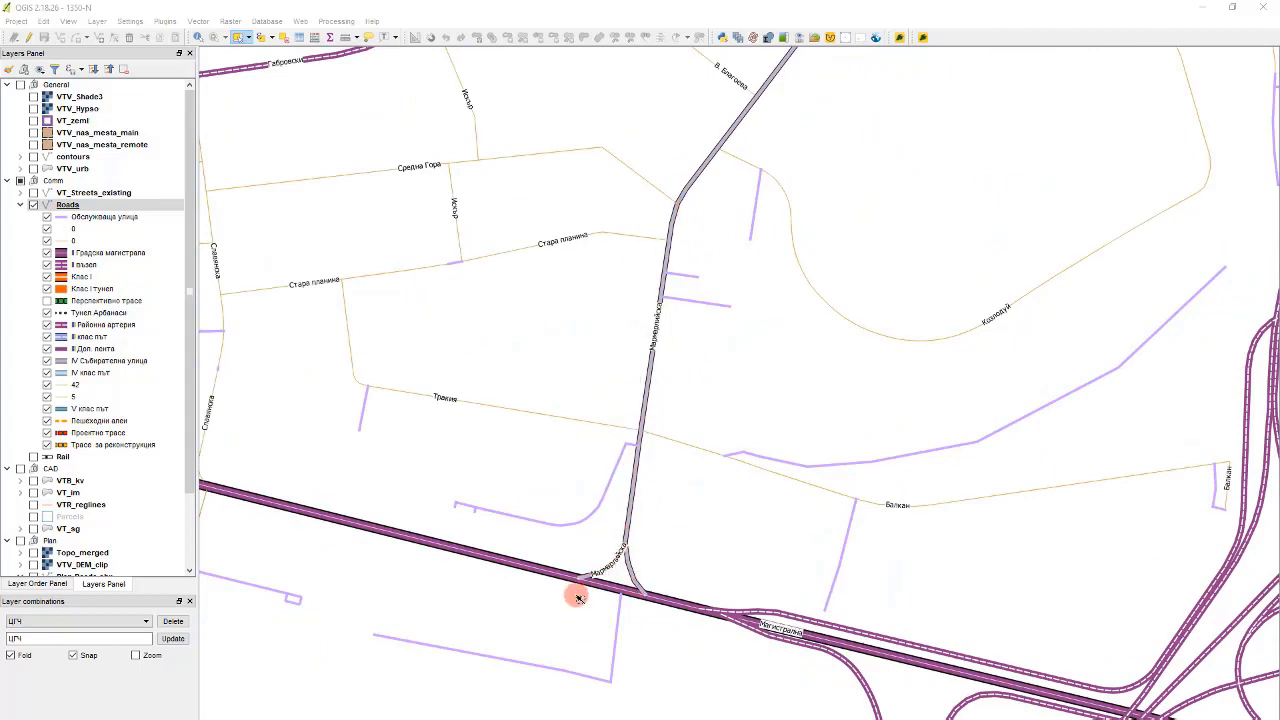
mouse_move(958, 683)
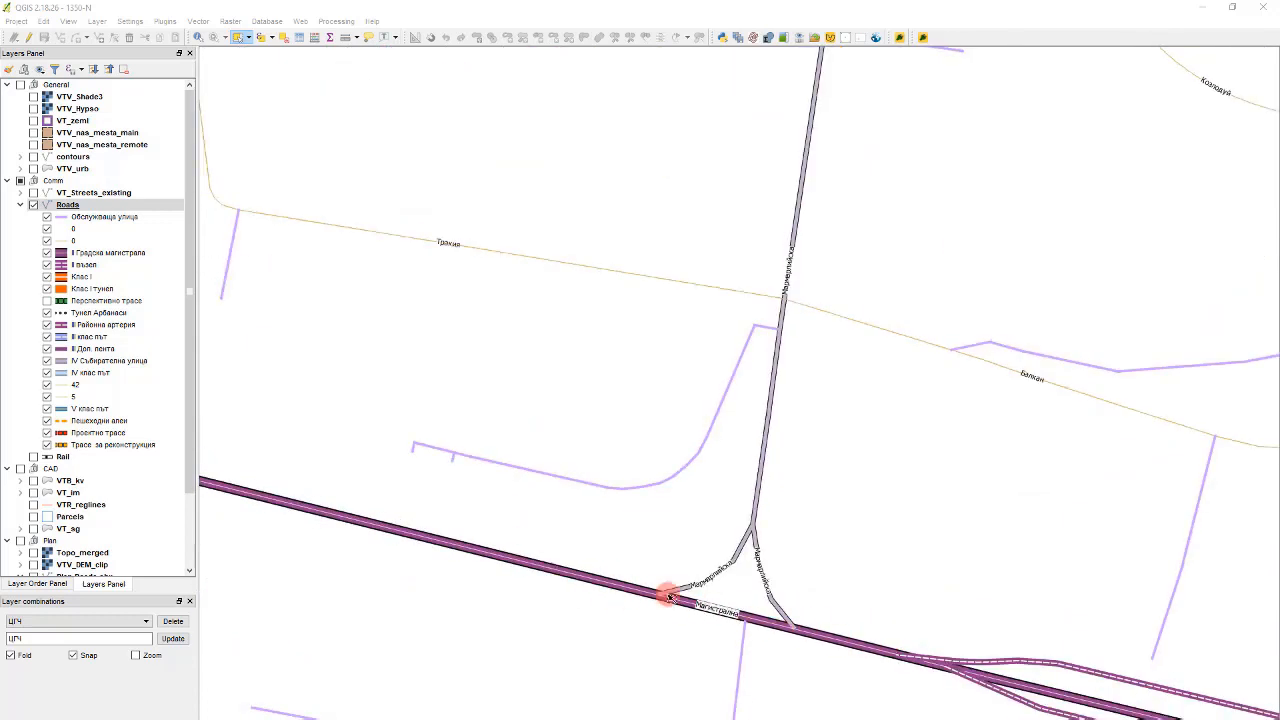
mouse_move(668, 575)
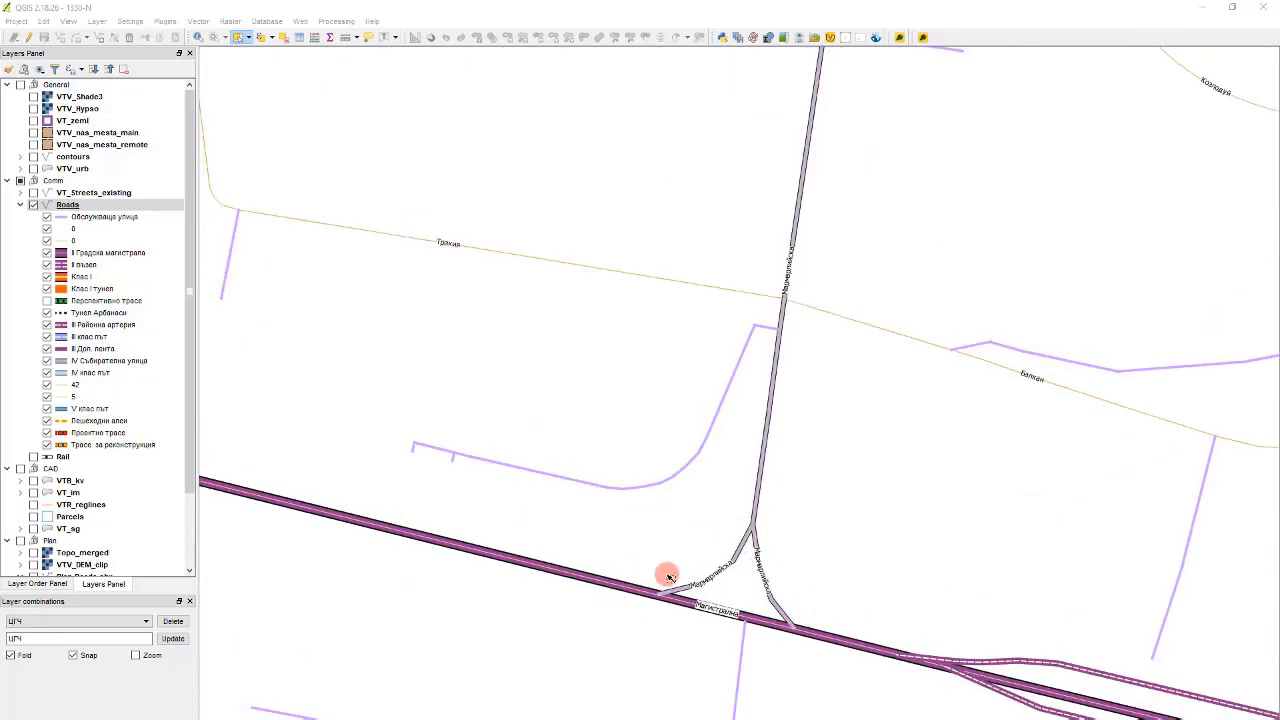
mouse_move(837, 530)
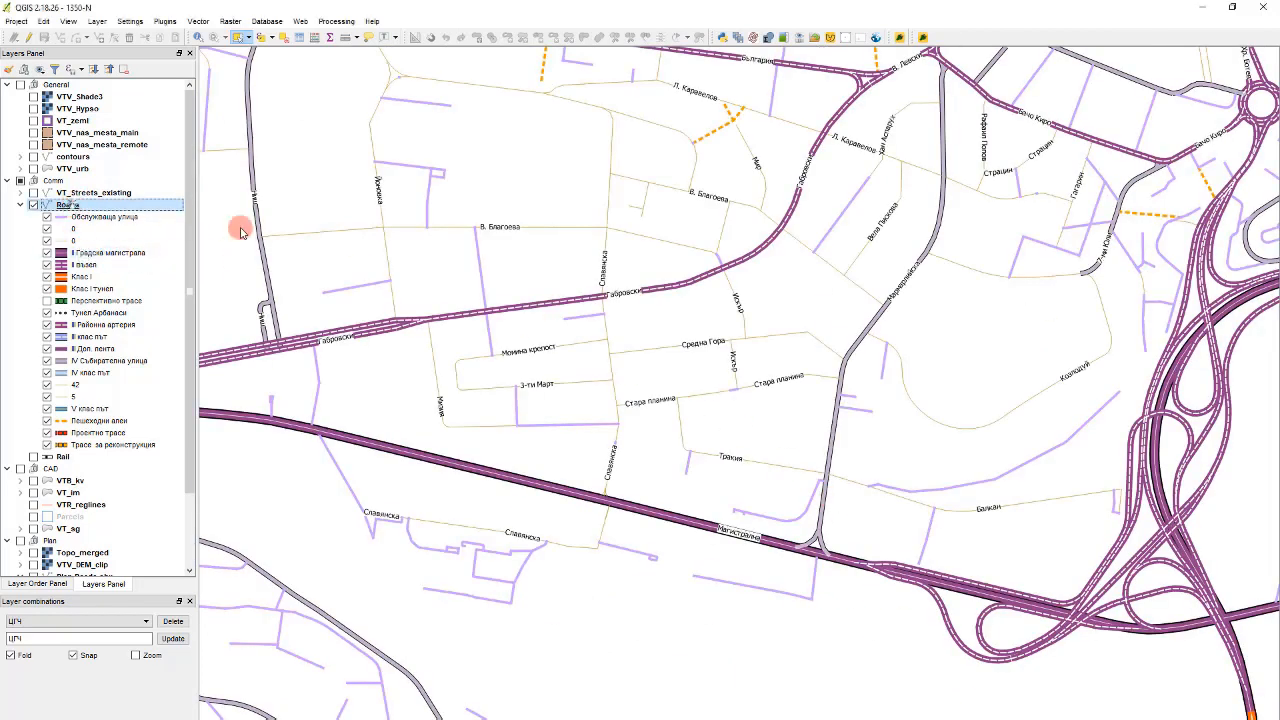
double_click(68, 204)
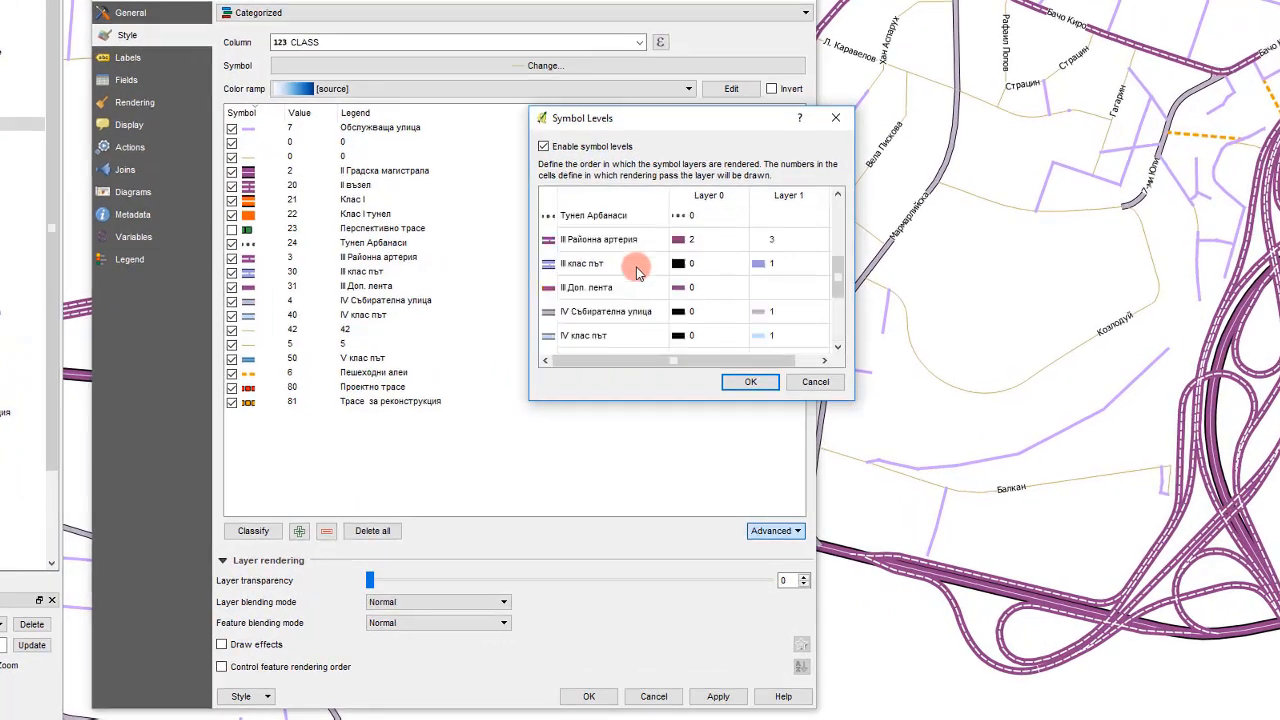
scroll("up", 3)
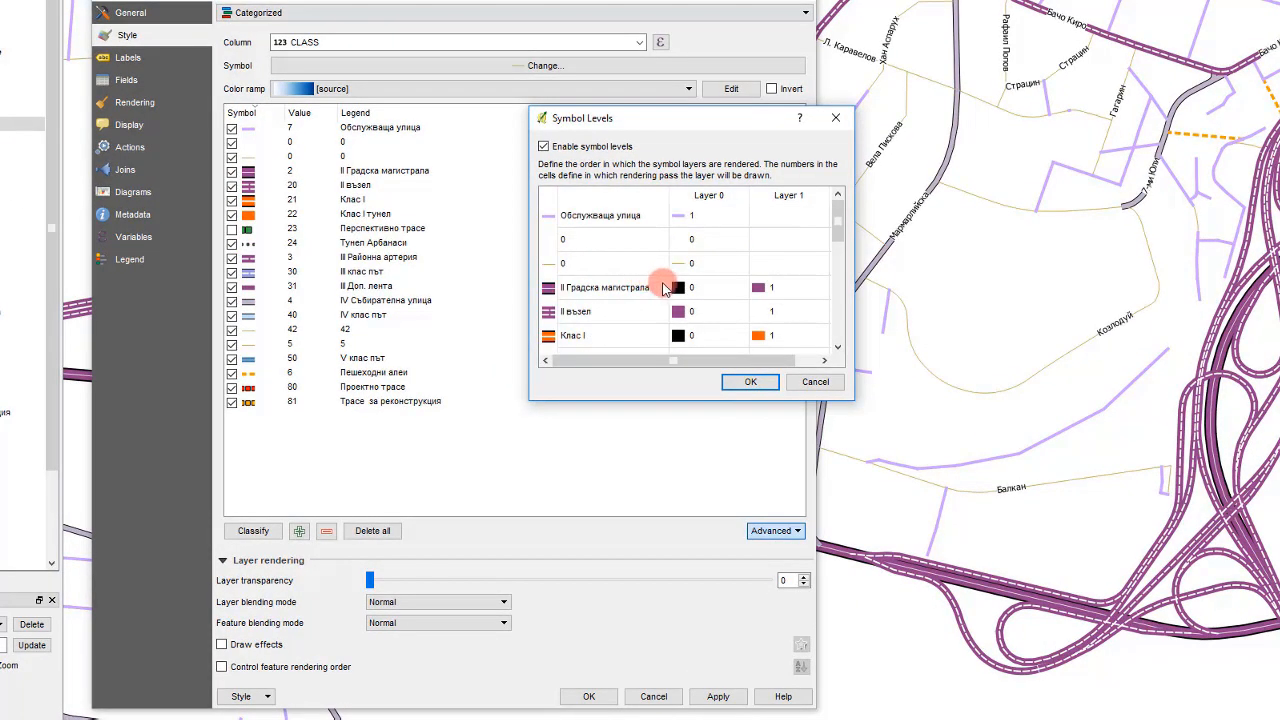
mouse_move(605, 295)
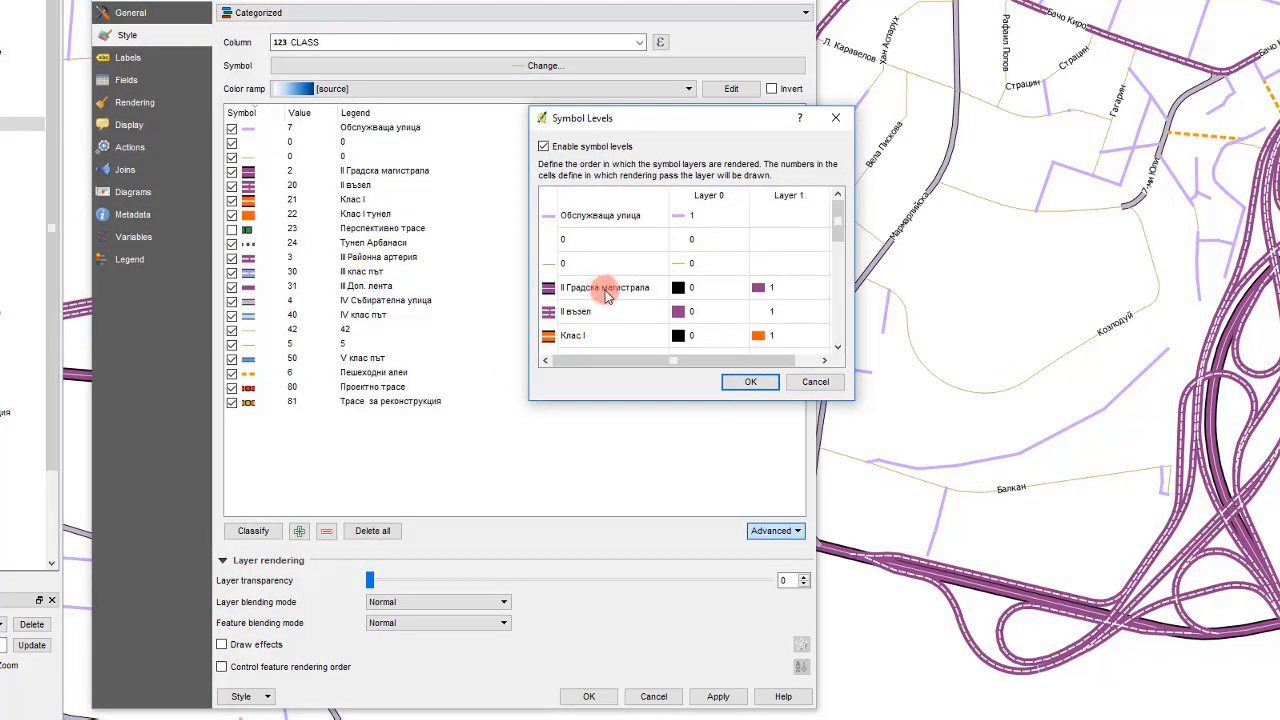
scroll("down", 3)
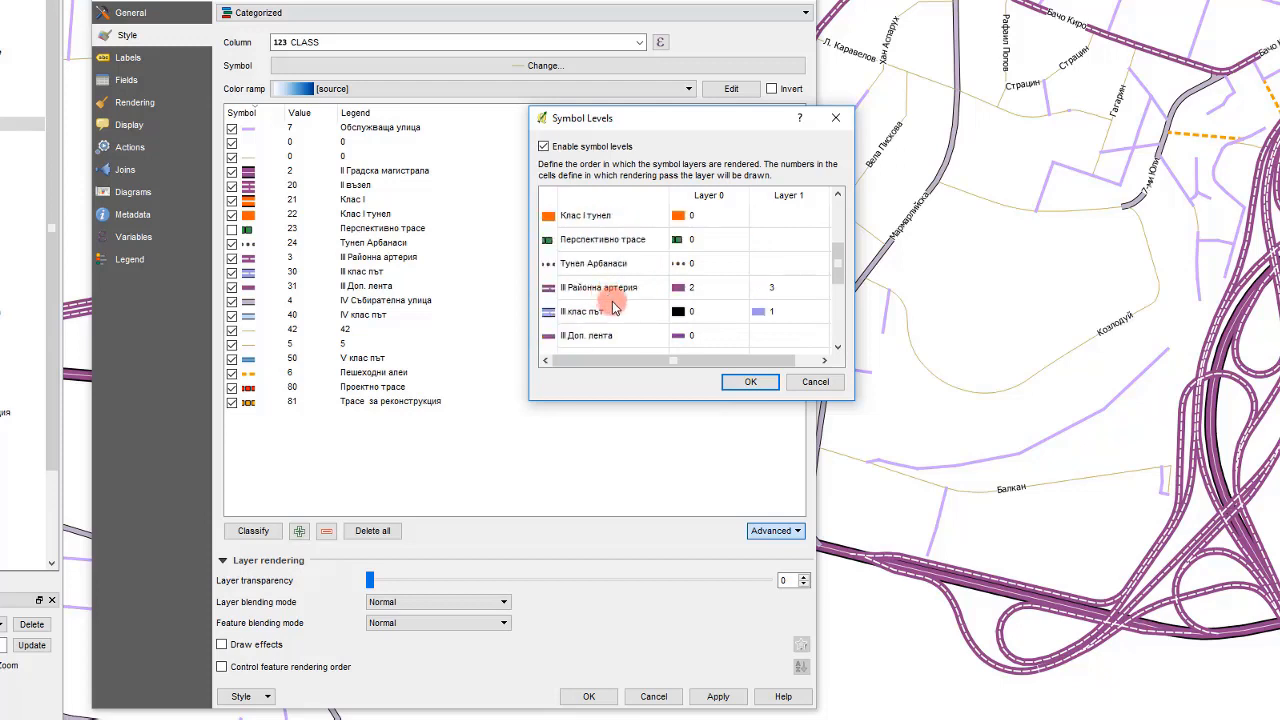
scroll("up", 3)
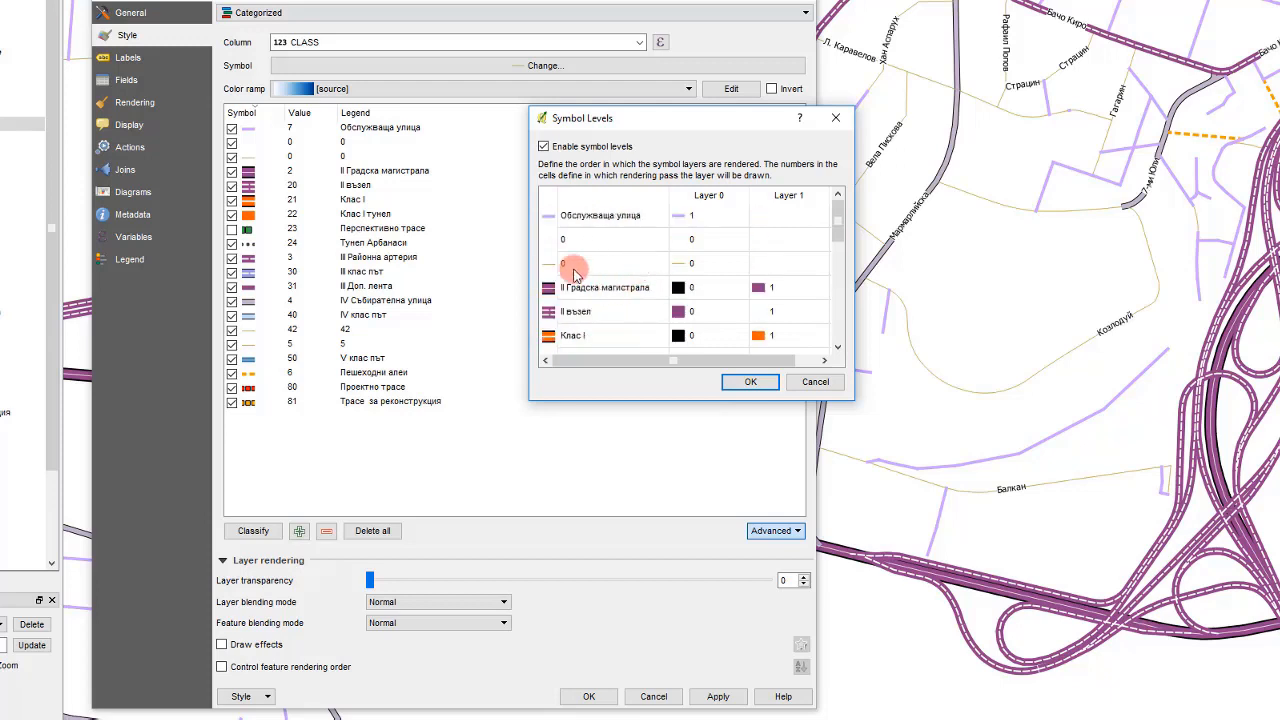
mouse_move(285, 205)
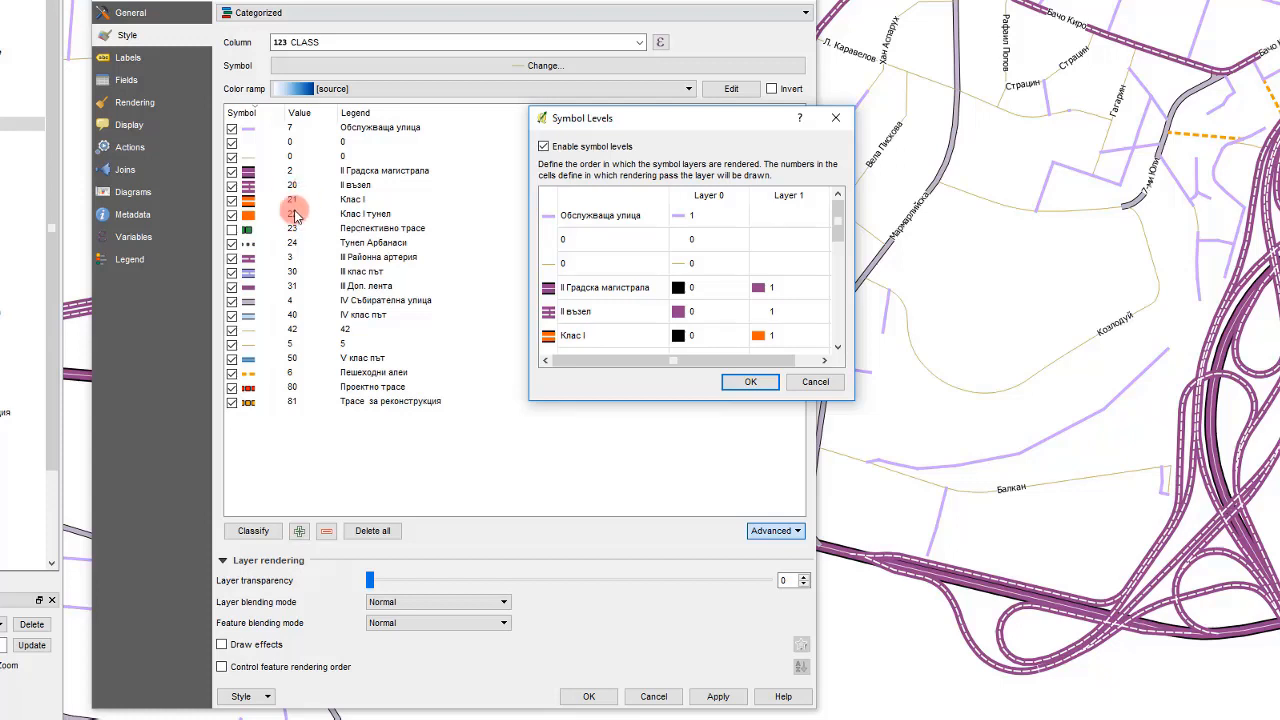
scroll("down", 3)
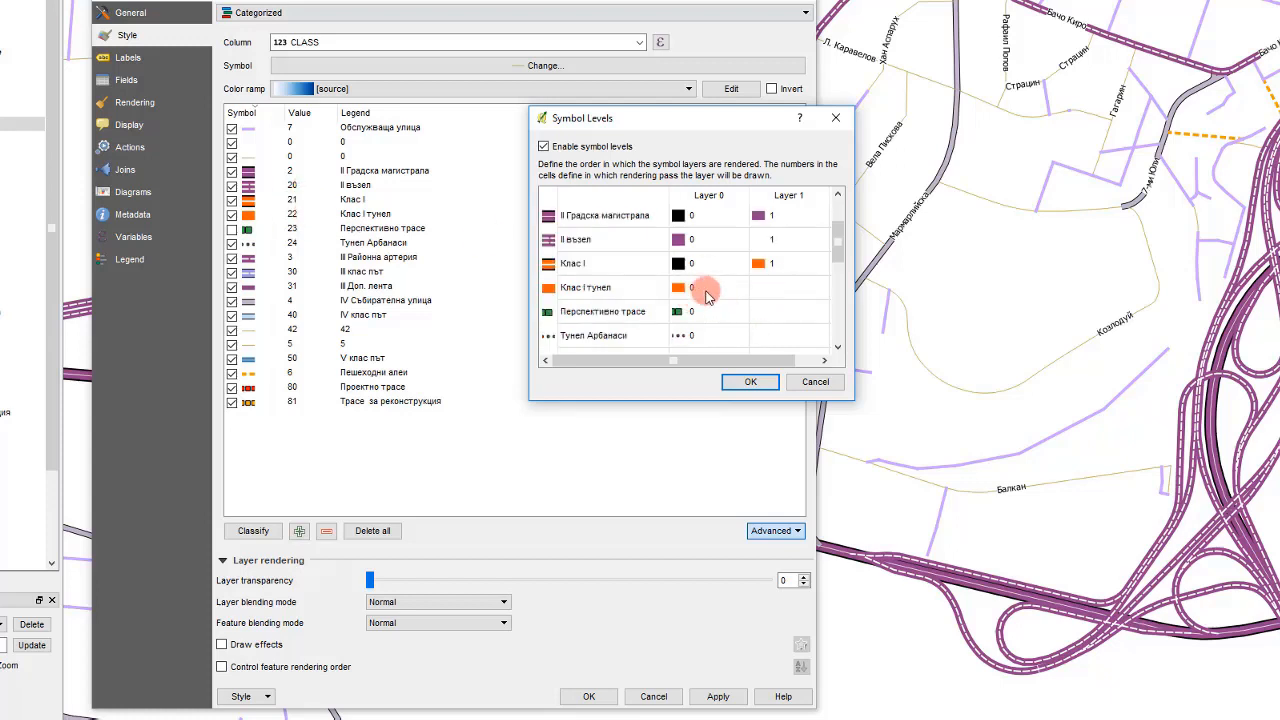
Set Клас I rendering passes to 20, 21, 22 and Клас I тунел to 20.
left_click(705, 263)
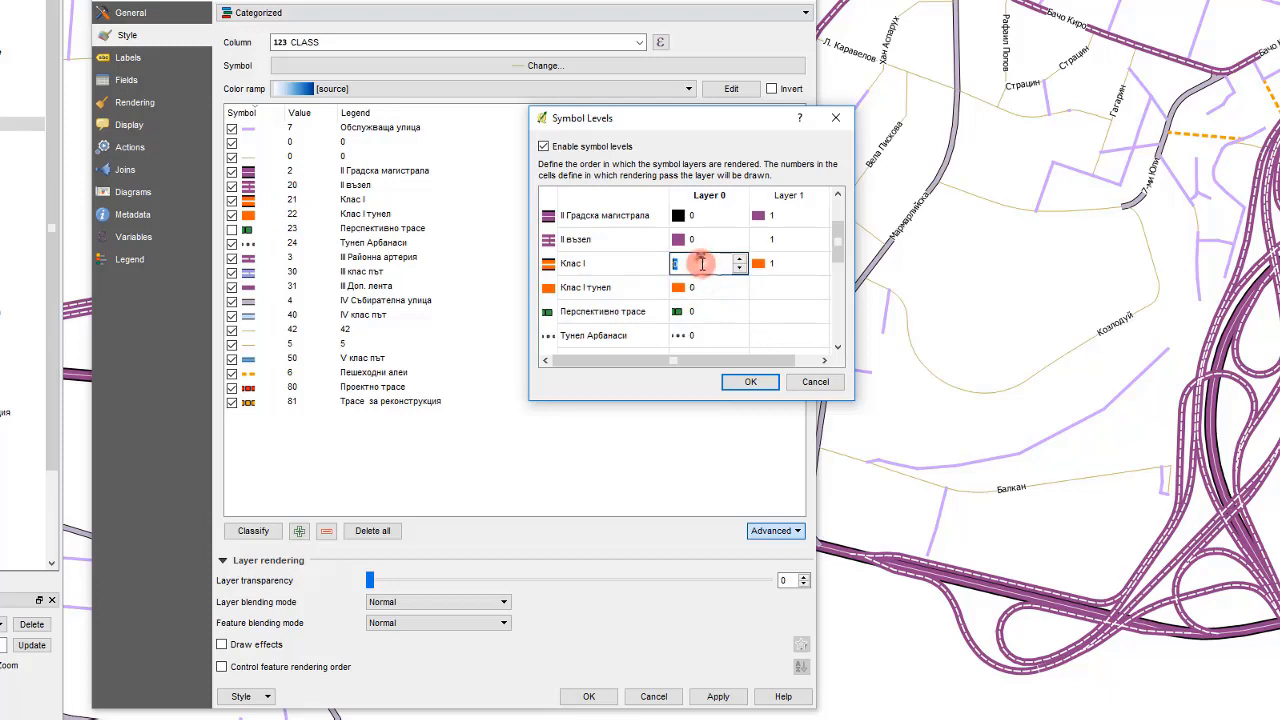
mouse_move(662, 273)
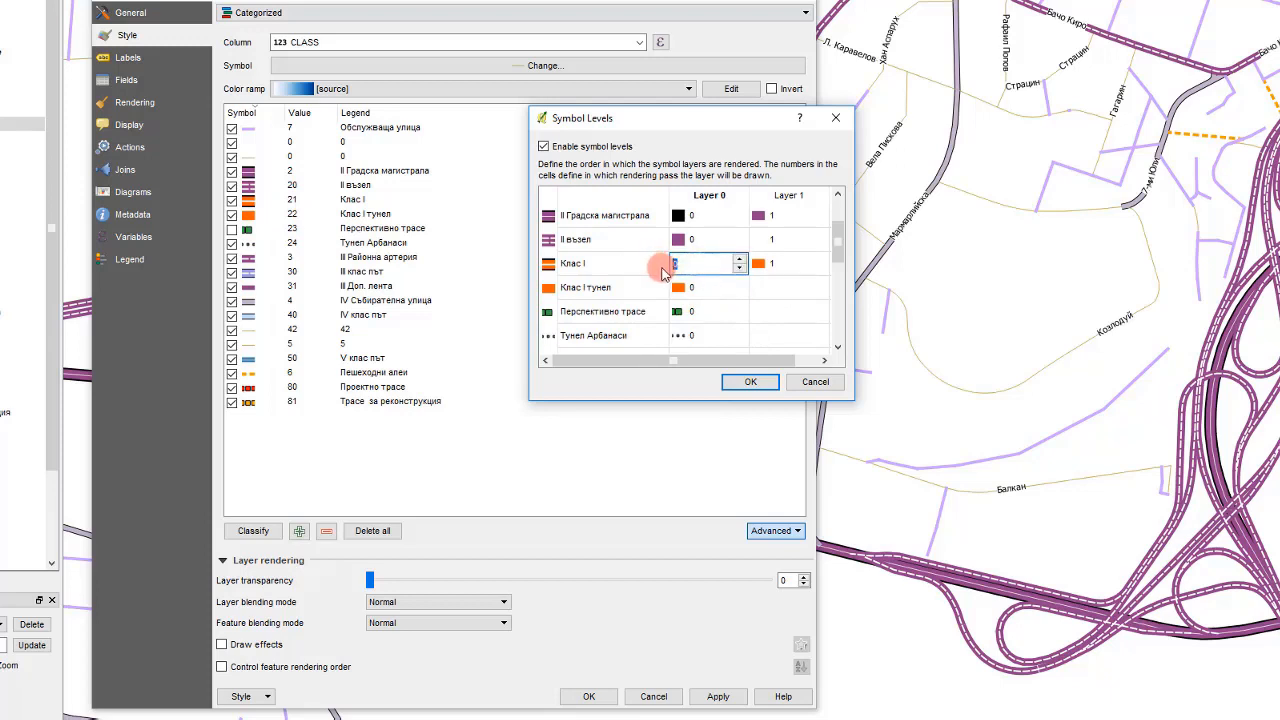
type("20")
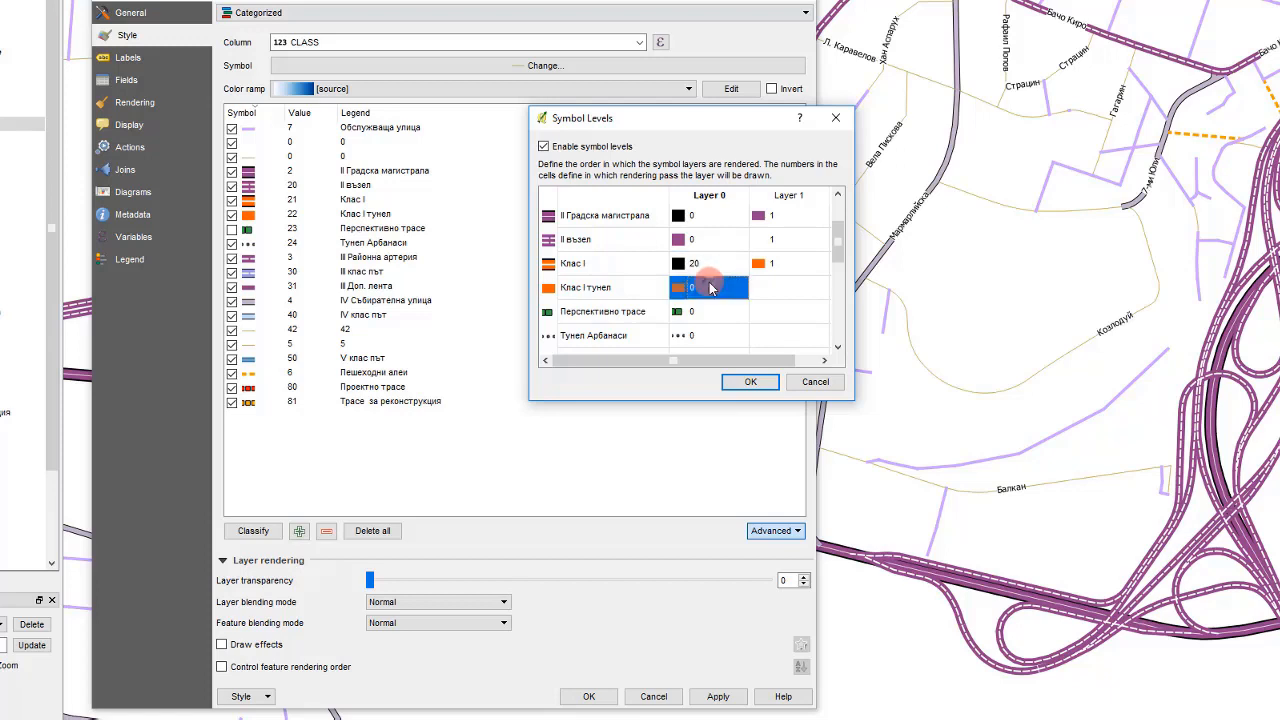
left_click(710, 263)
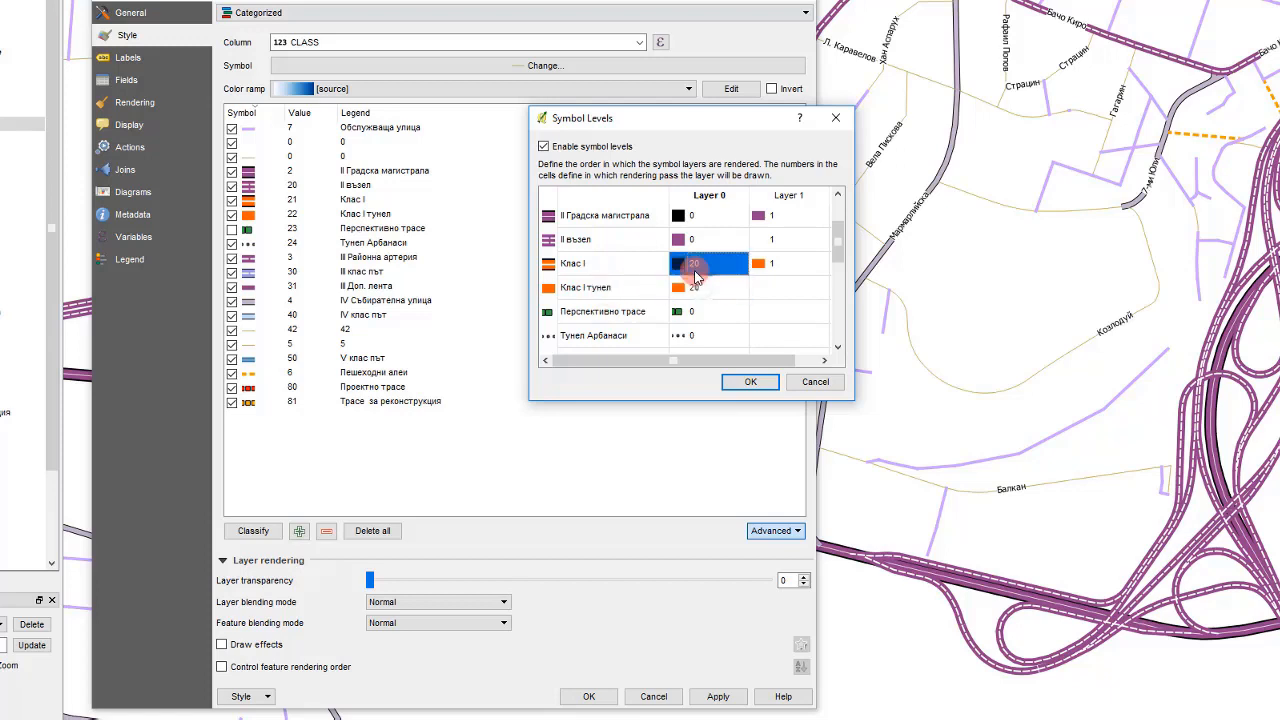
left_click(789, 263)
type("21")
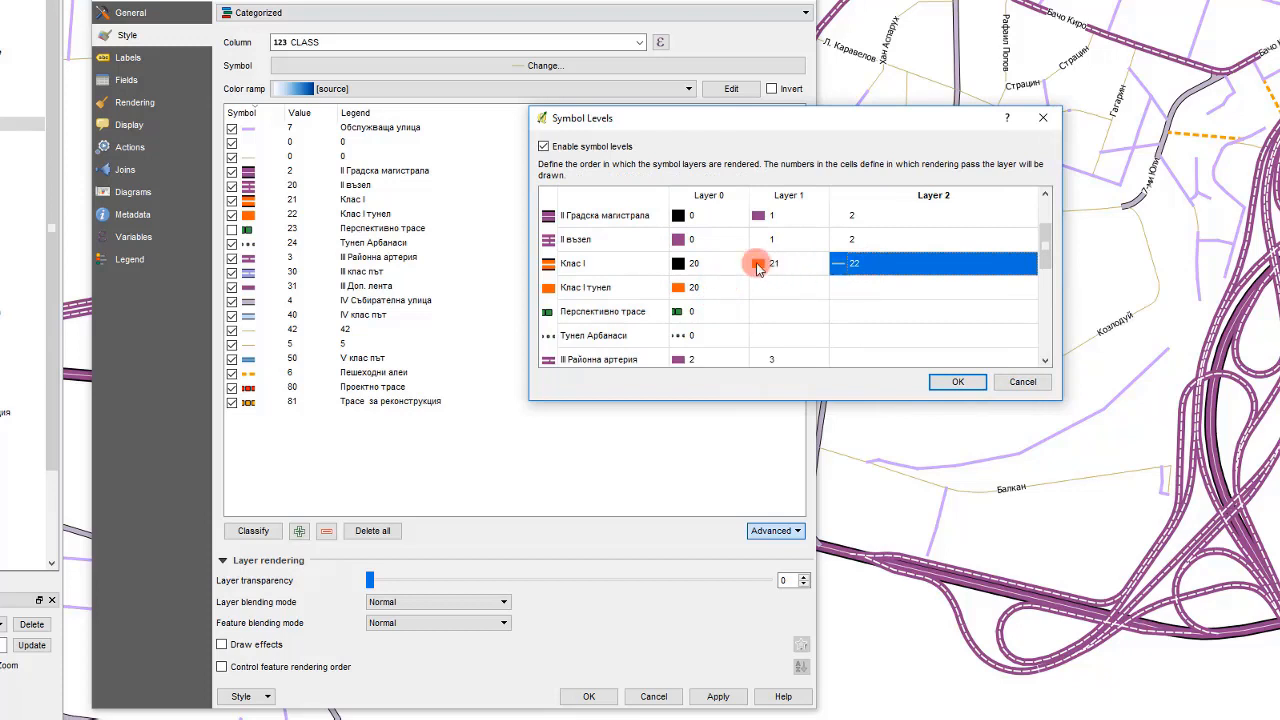
left_click(708, 263)
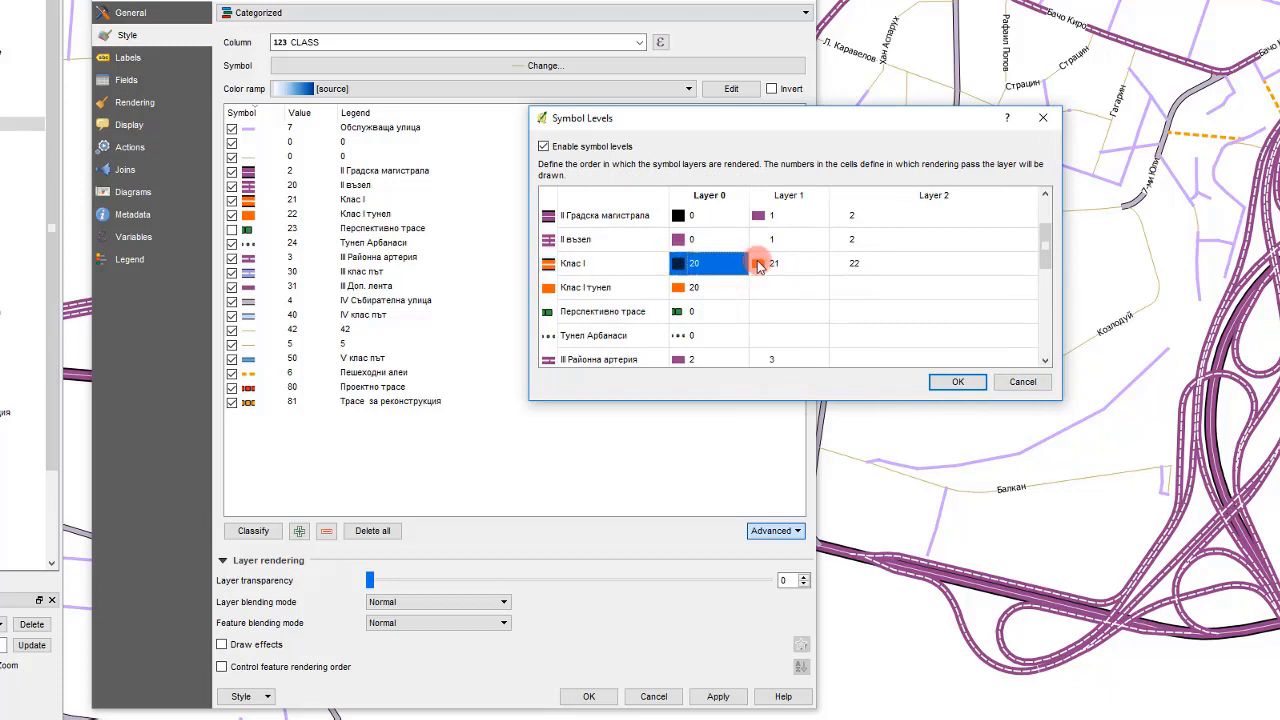
left_click(788, 263)
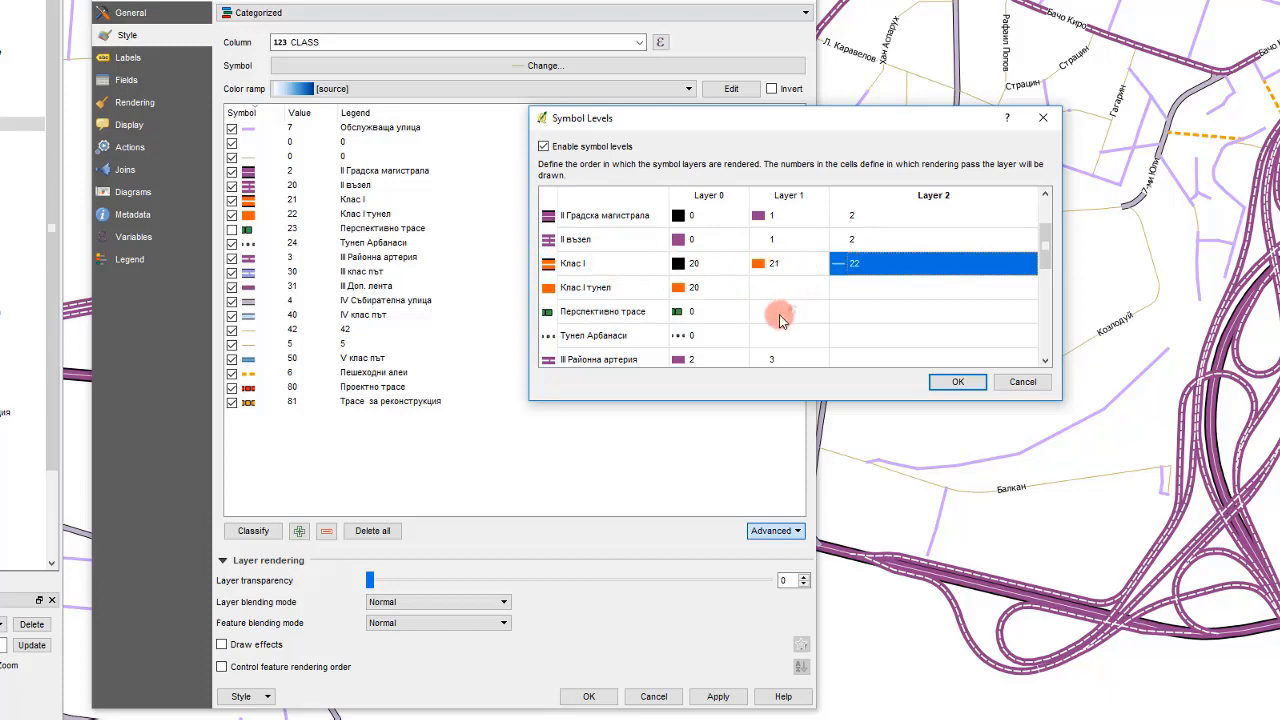
scroll("down", 3)
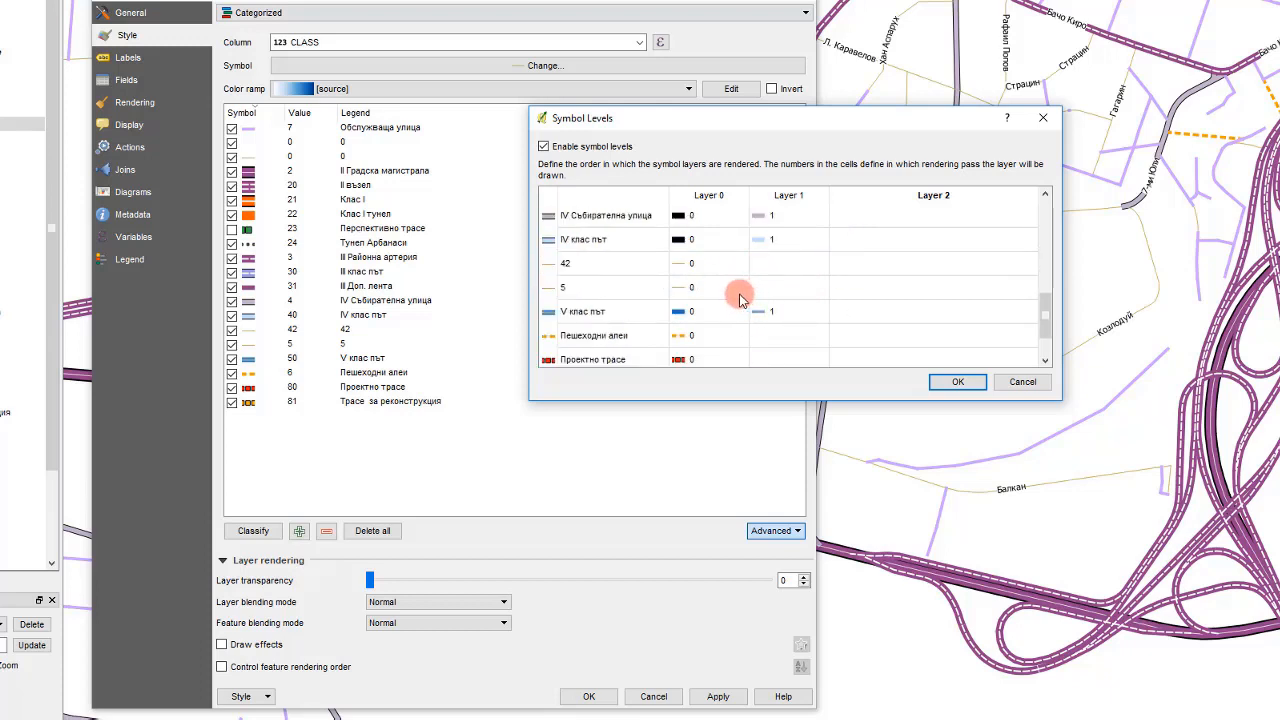
scroll("up", 3)
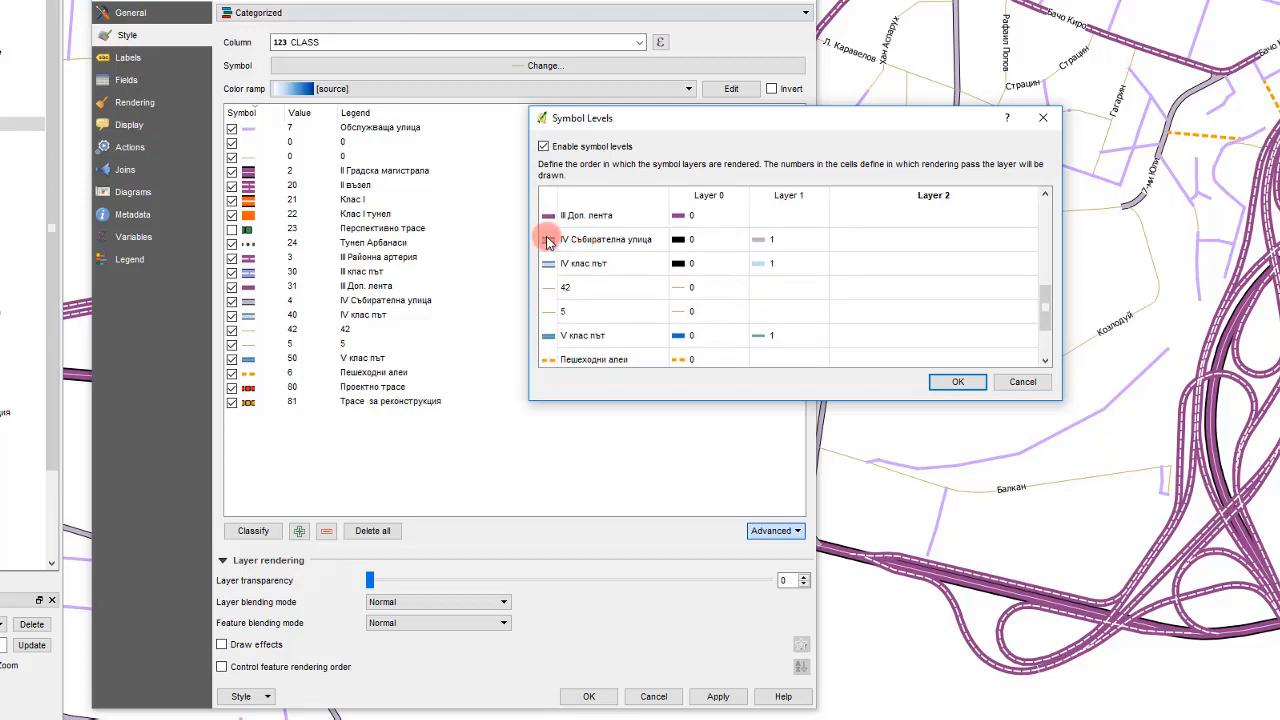
mouse_move(718, 247)
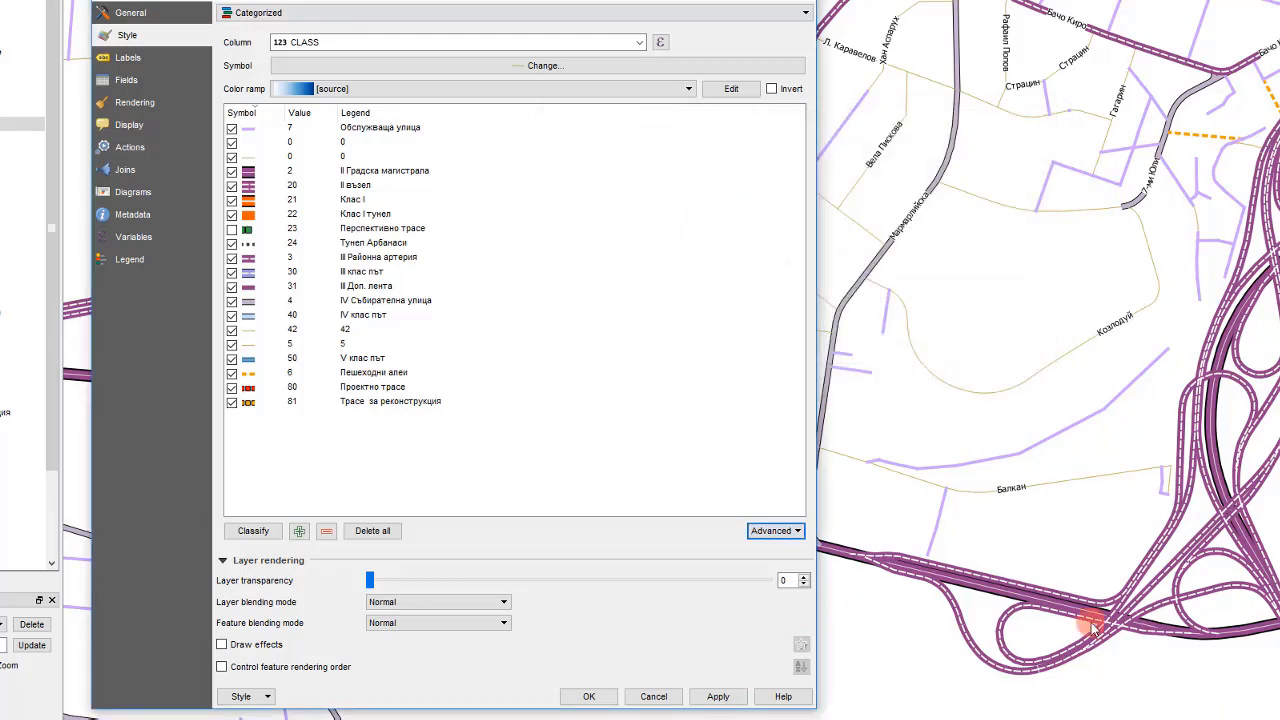
Reopen Advanced > Symbol levels for the Roads layer's road categories.
left_click(400, 257)
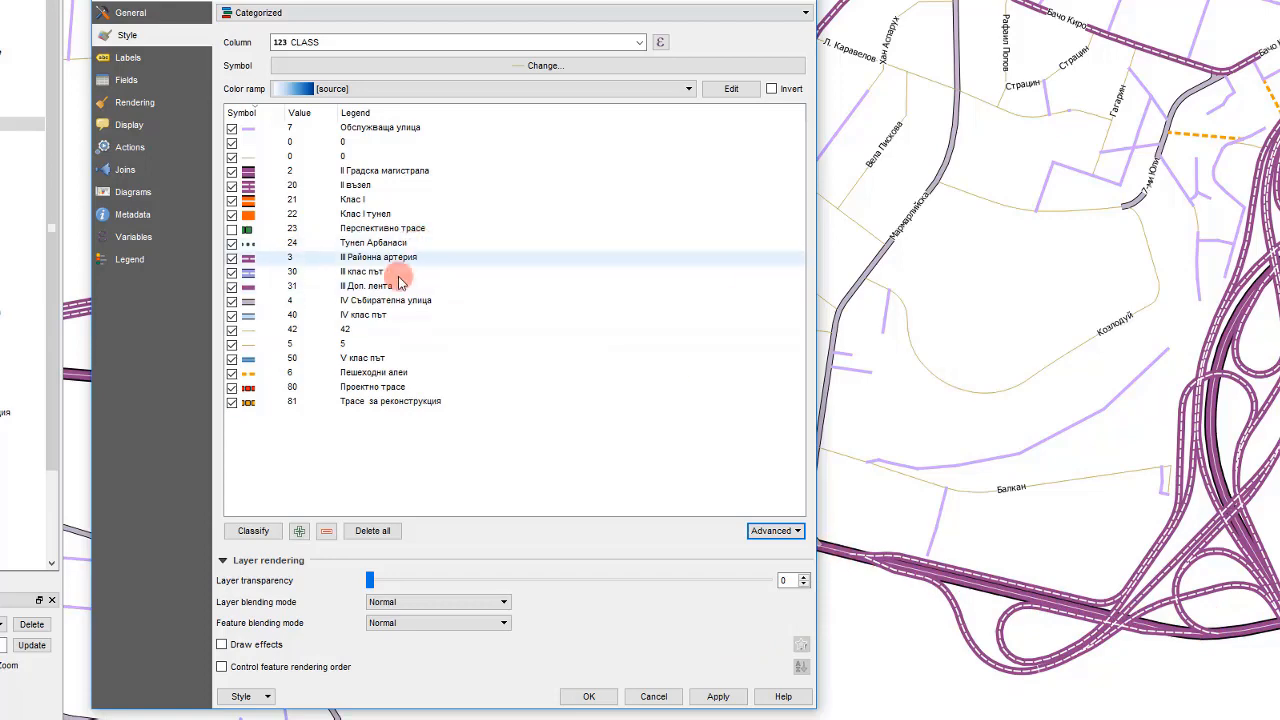
left_click(775, 530)
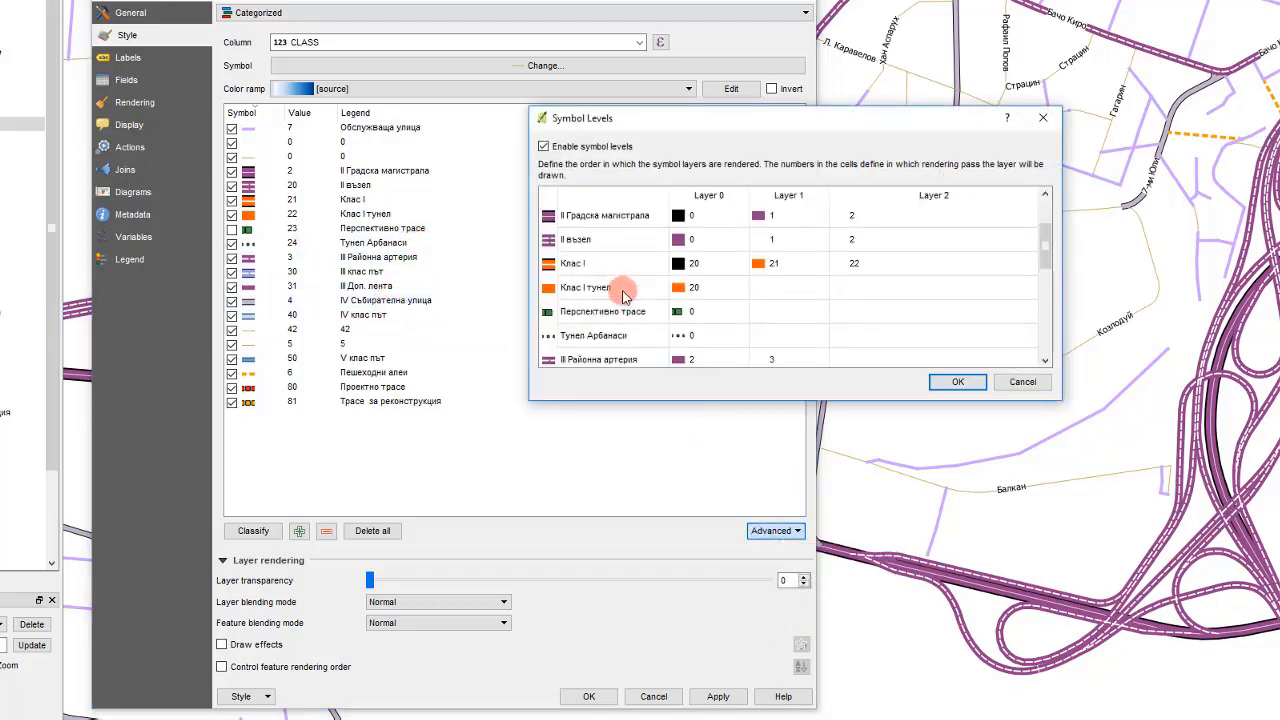
Give II Градска магистрала passes 19, 20, 21 and move Клас I base to pass 19.
left_click(610, 215)
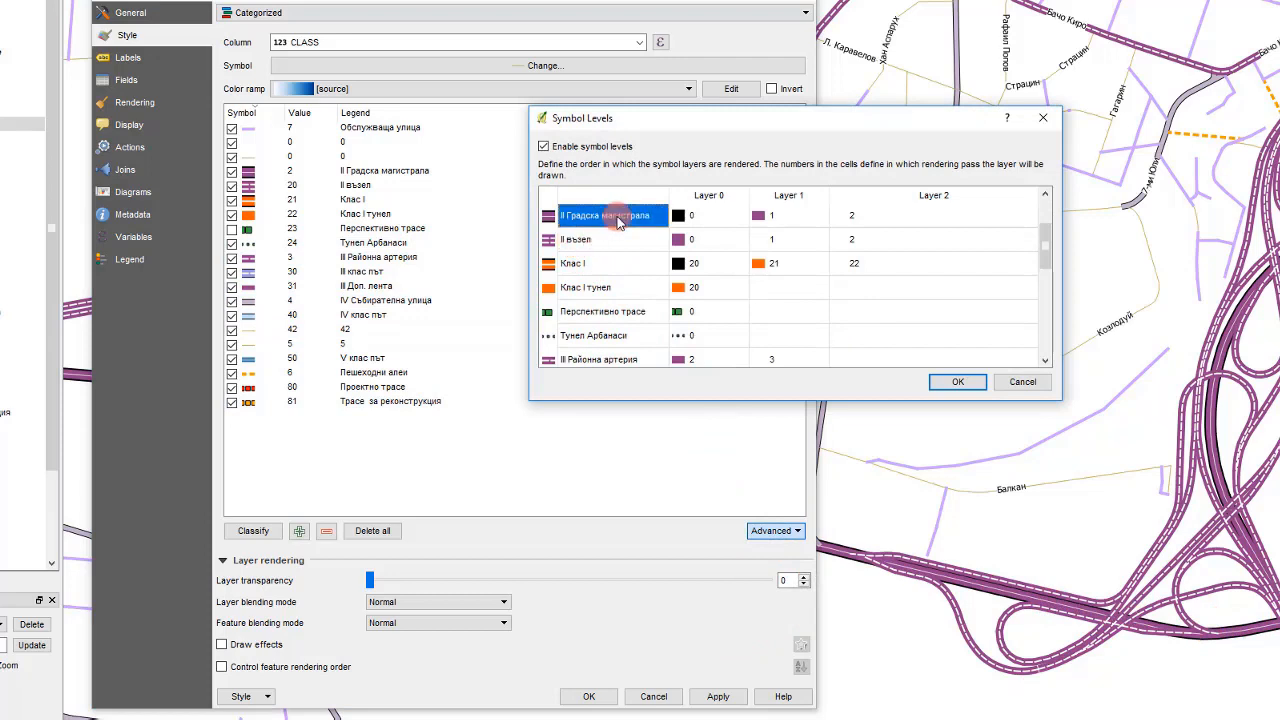
mouse_move(716, 221)
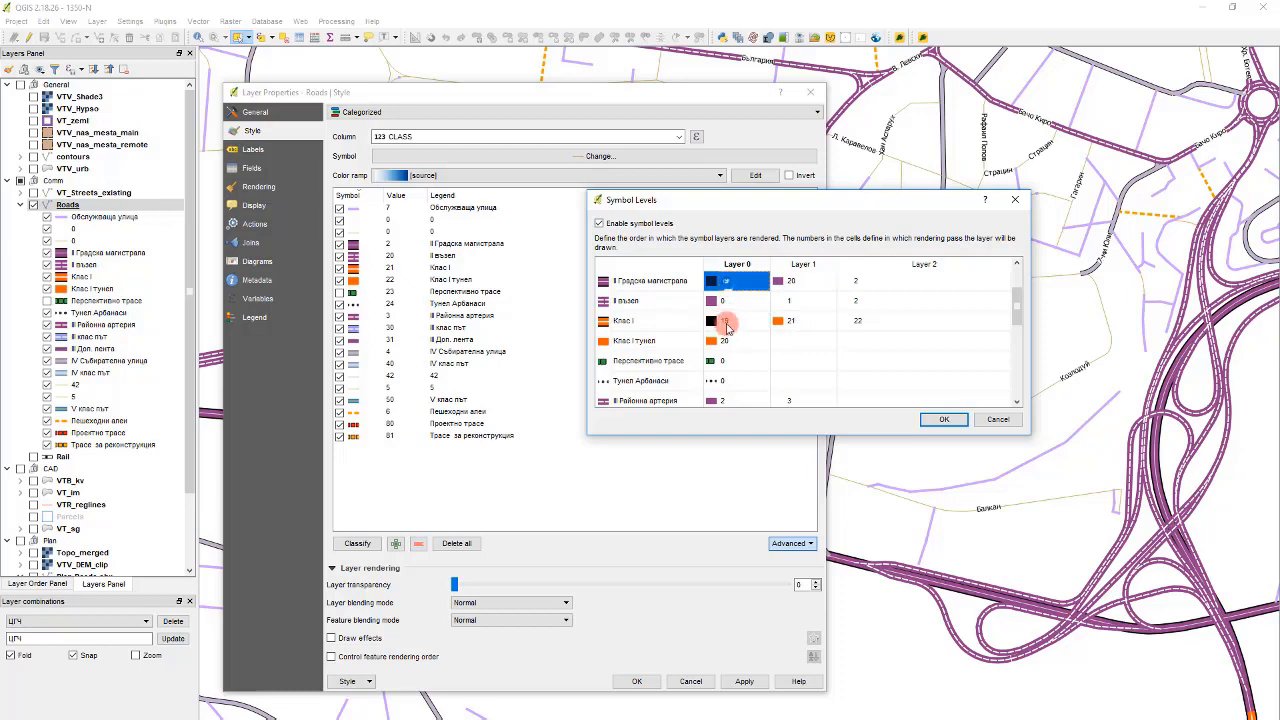
left_click(804, 281)
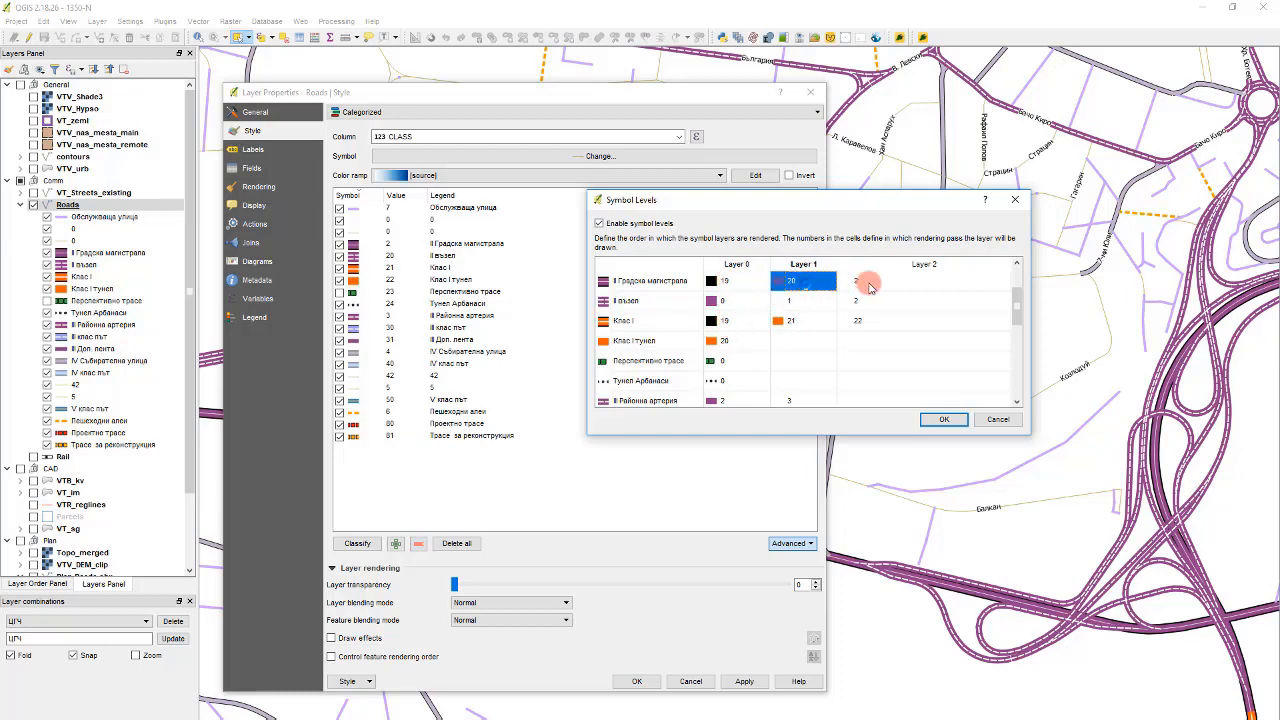
left_click(803, 320)
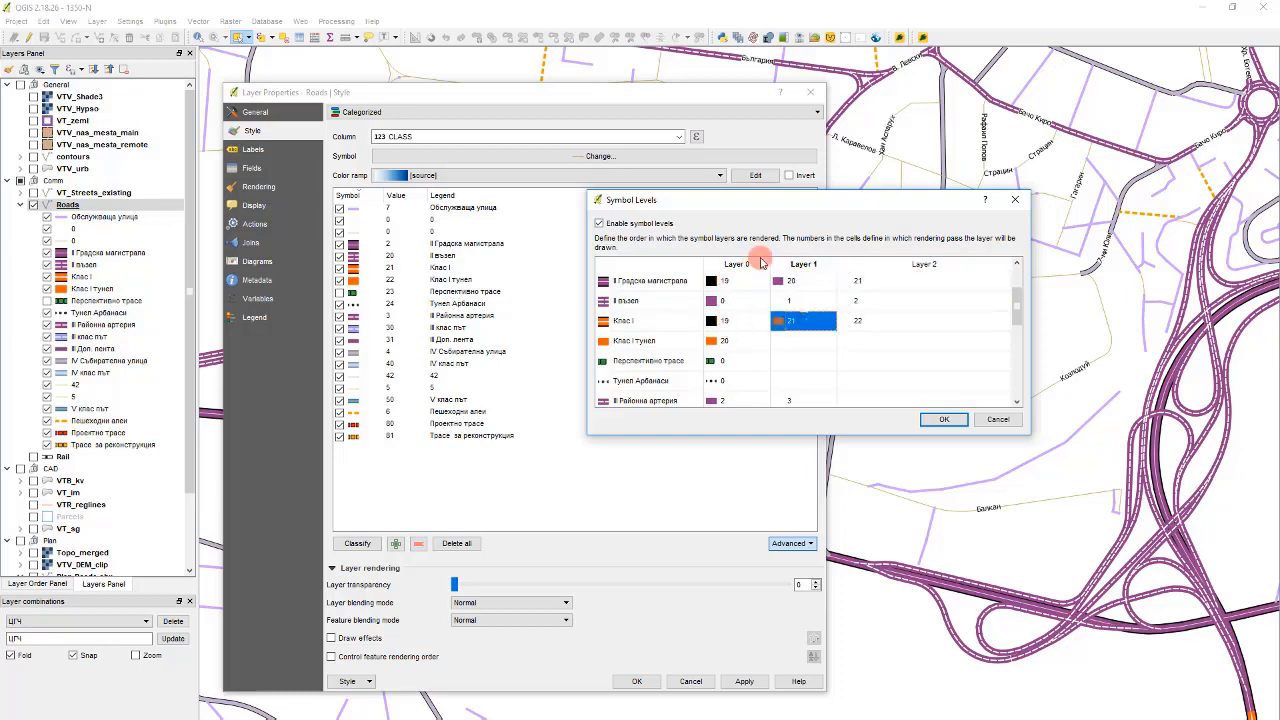
mouse_move(815, 280)
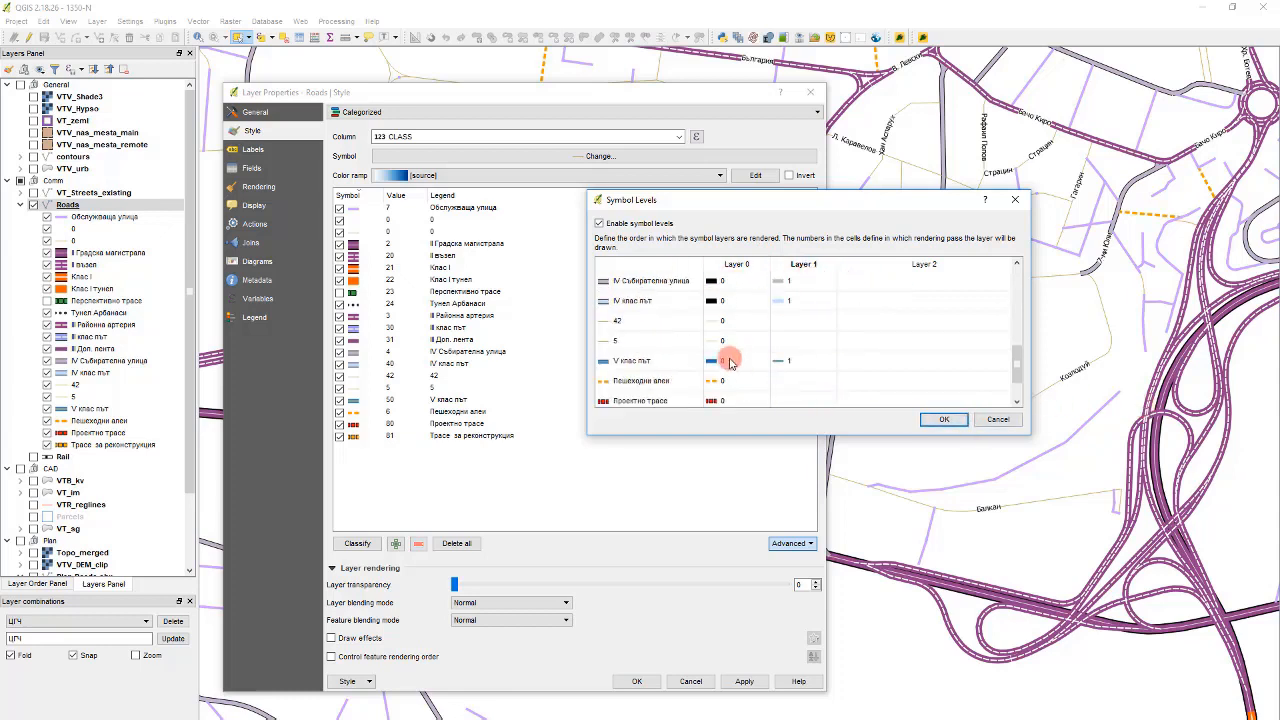
left_click(650, 280)
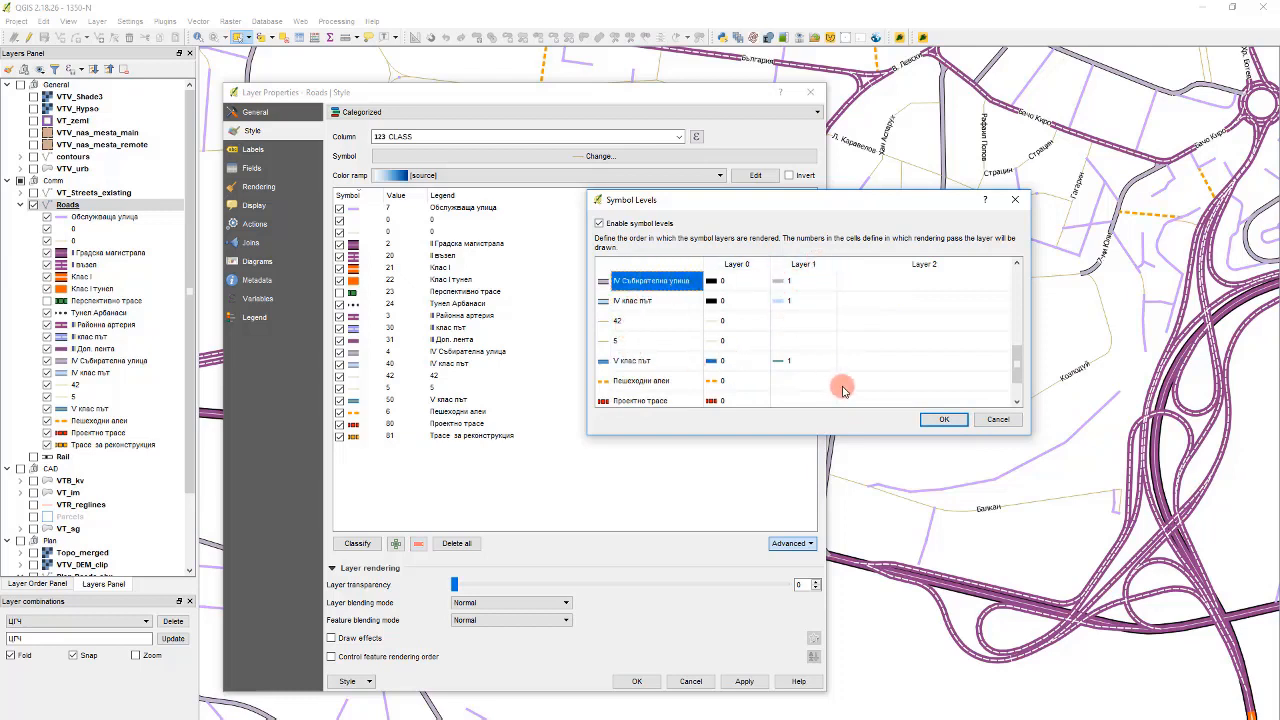
left_click(943, 419)
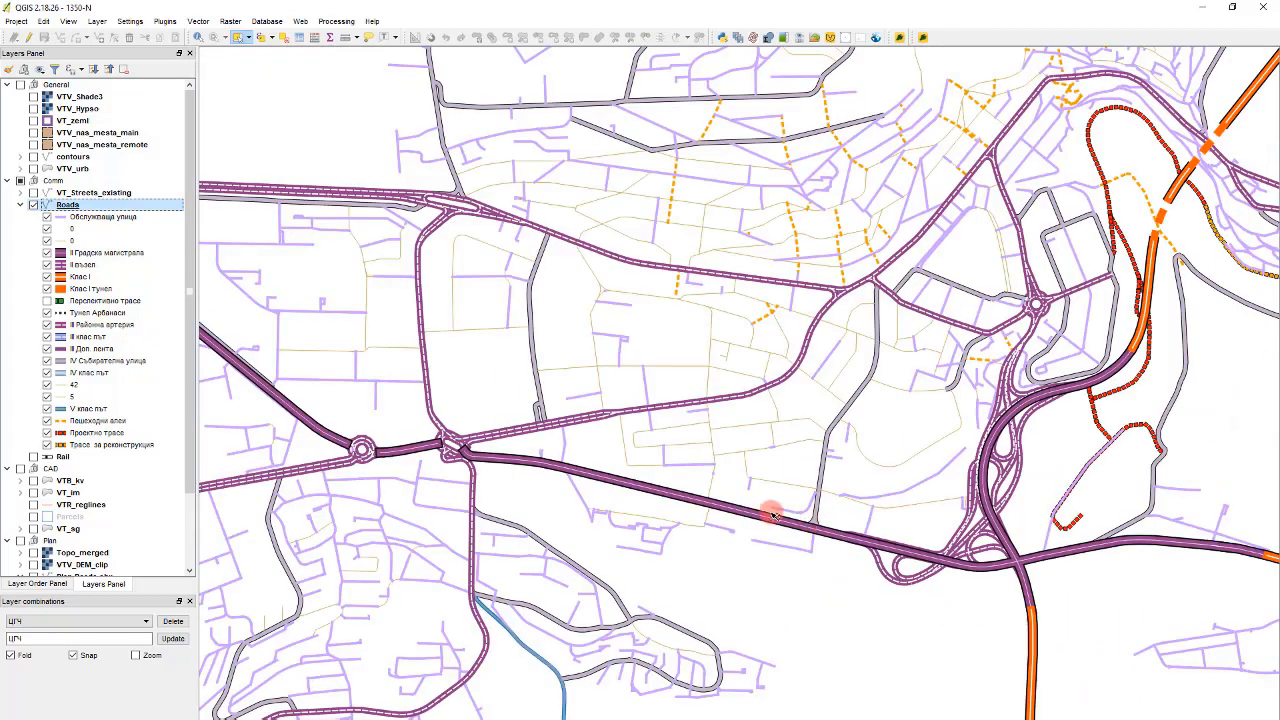
Zoom to the class 20 junction, close the attribute table, and reopen Roads layer properties.
scroll("up", 3)
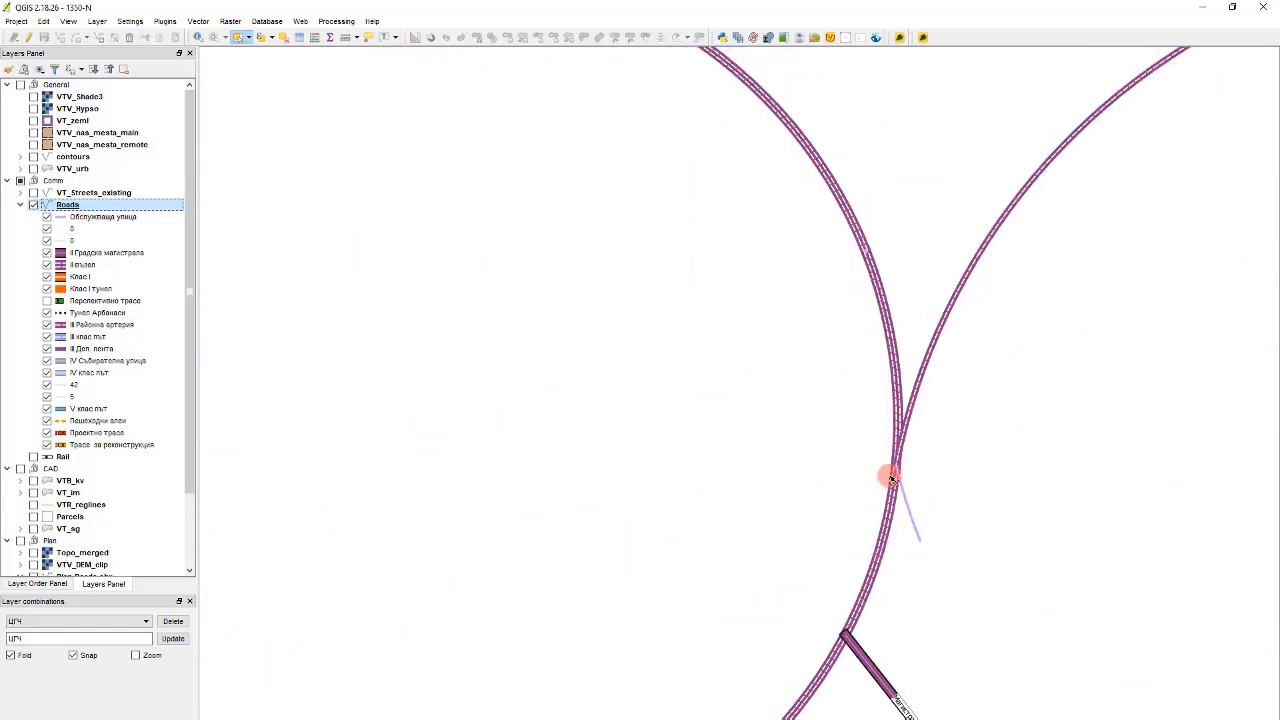
mouse_move(917, 517)
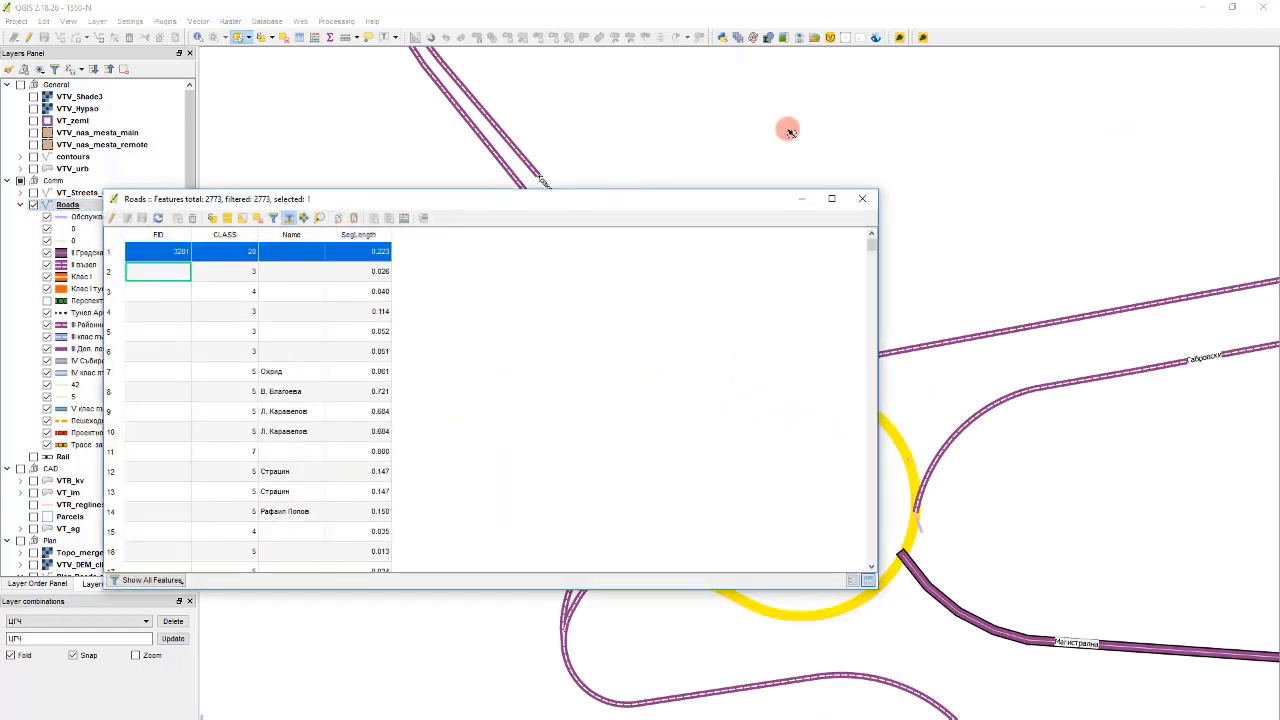
left_click(862, 198)
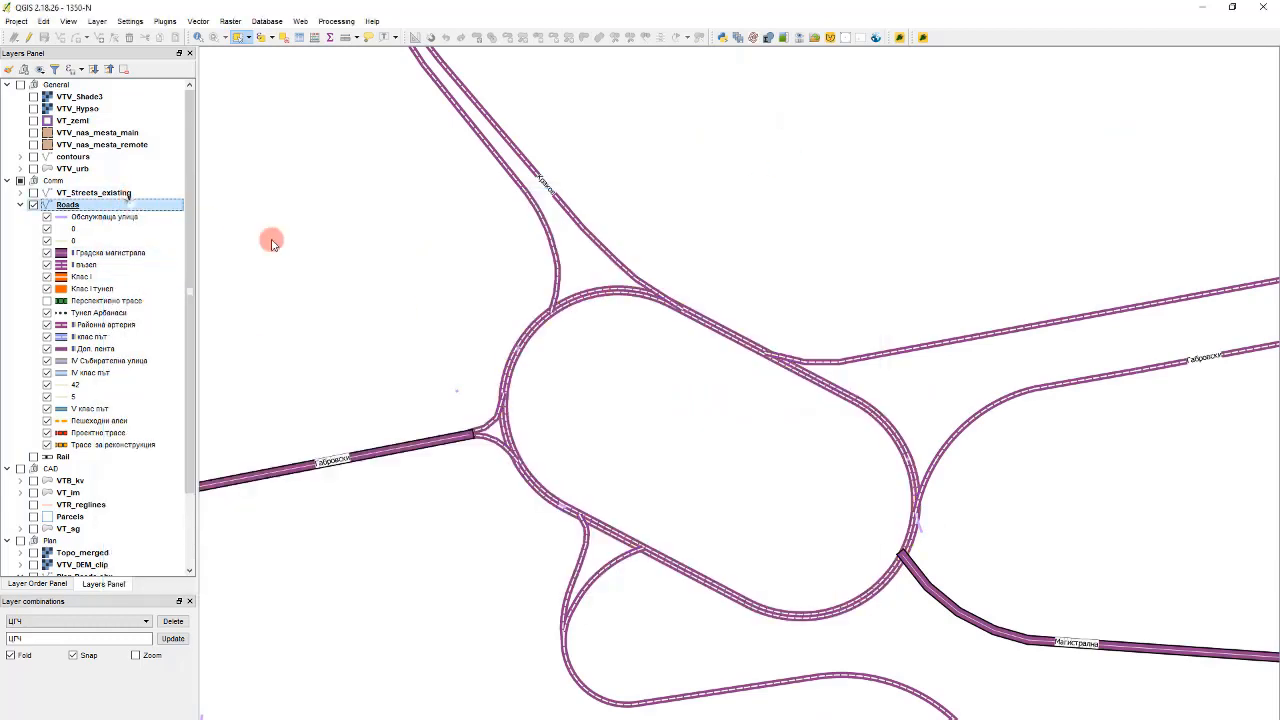
double_click(68, 204)
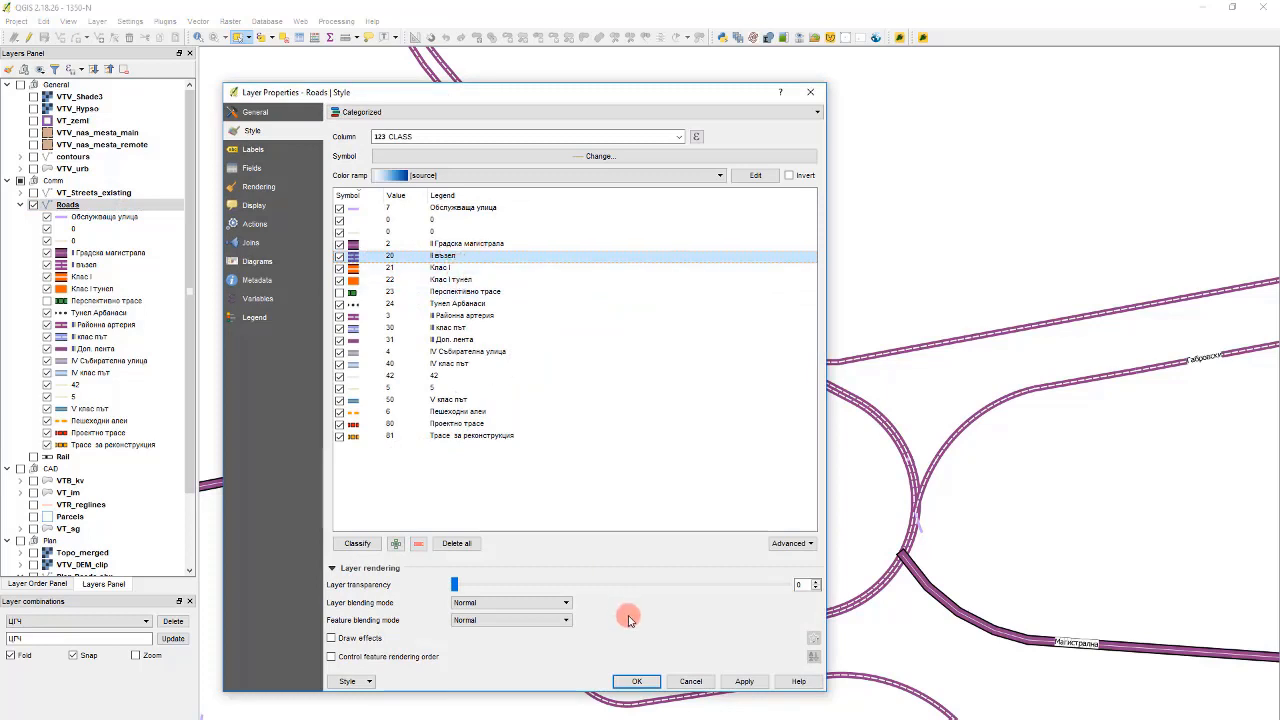
Review the Roads symbol level order, then accept it and close Layer Properties.
left_click(788, 543)
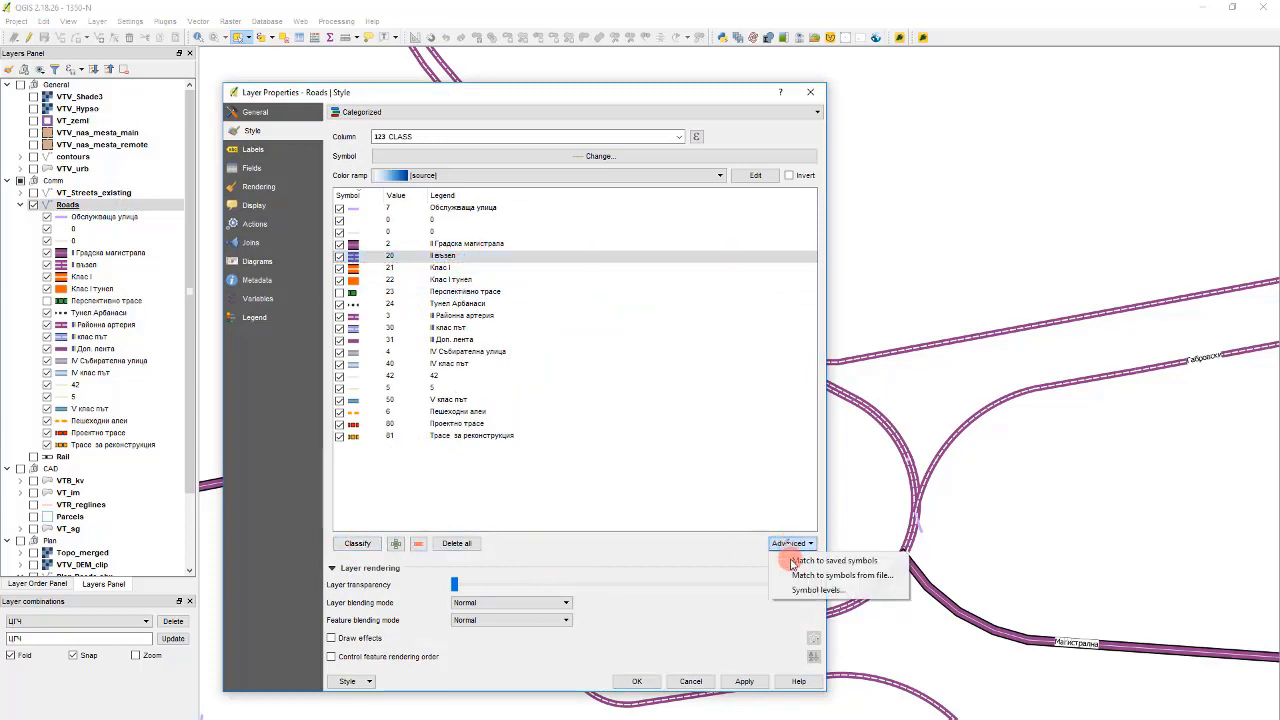
left_click(817, 590)
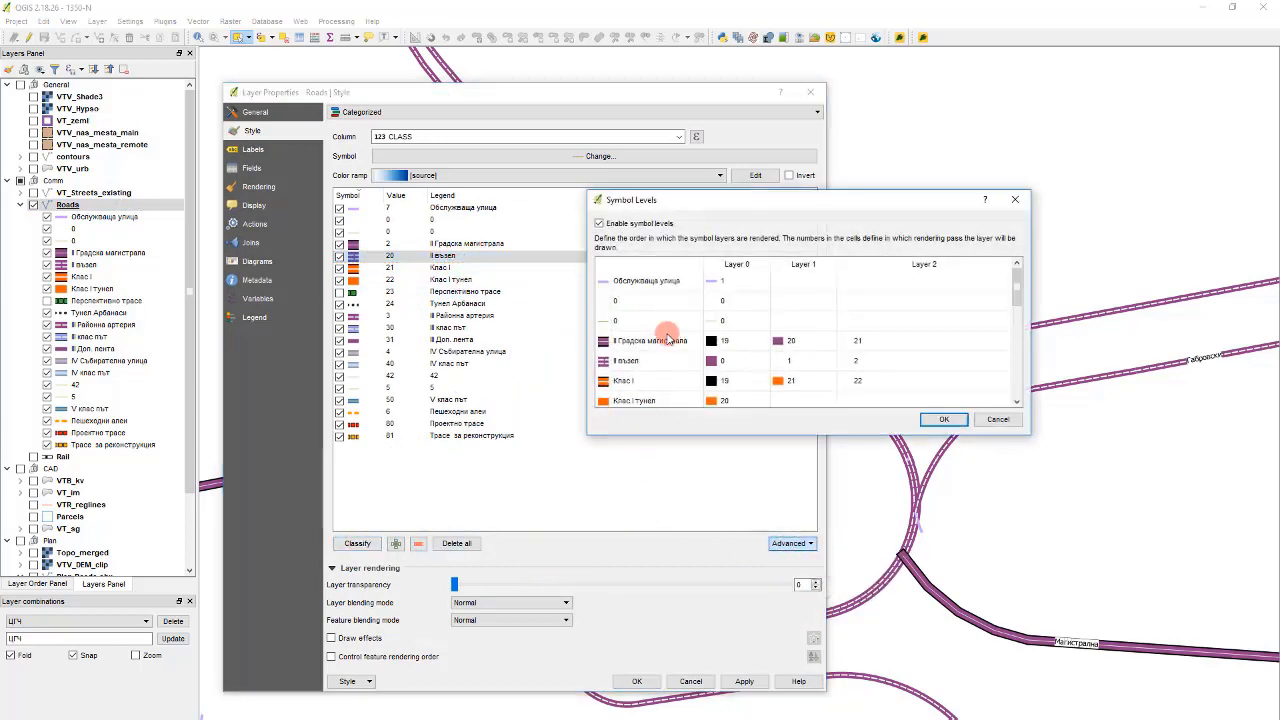
scroll("down", 3)
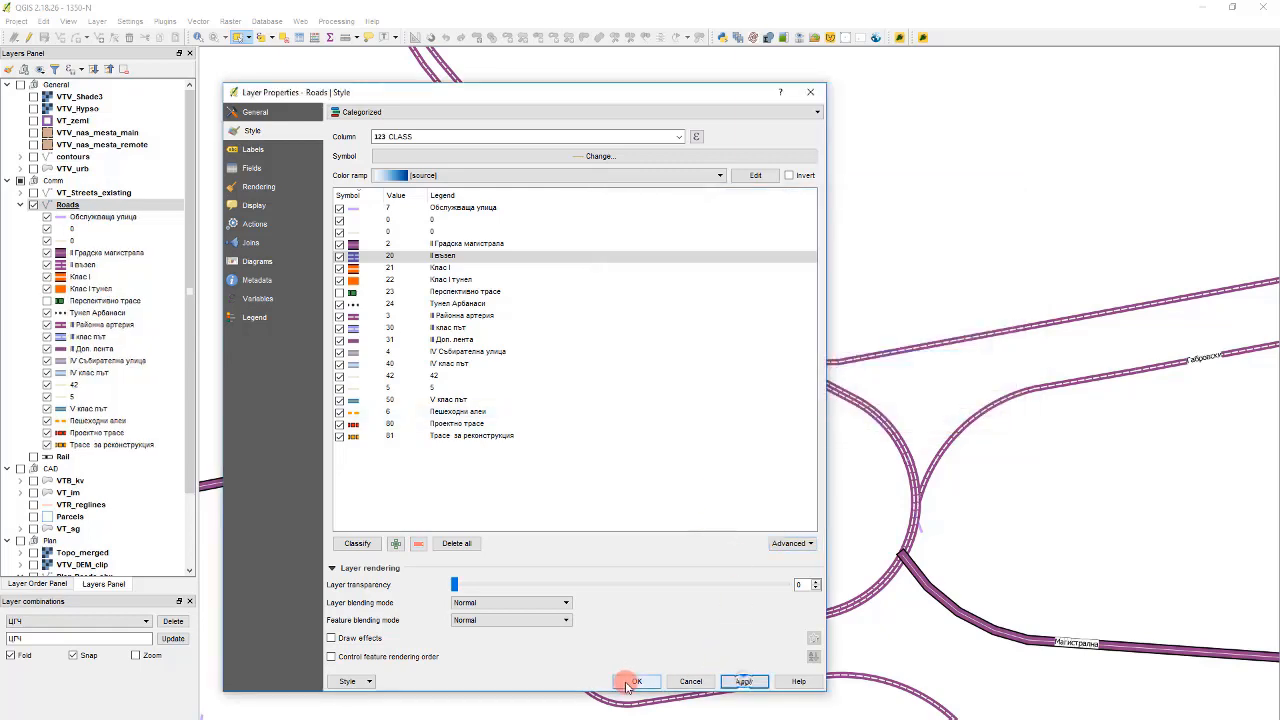
left_click(636, 681)
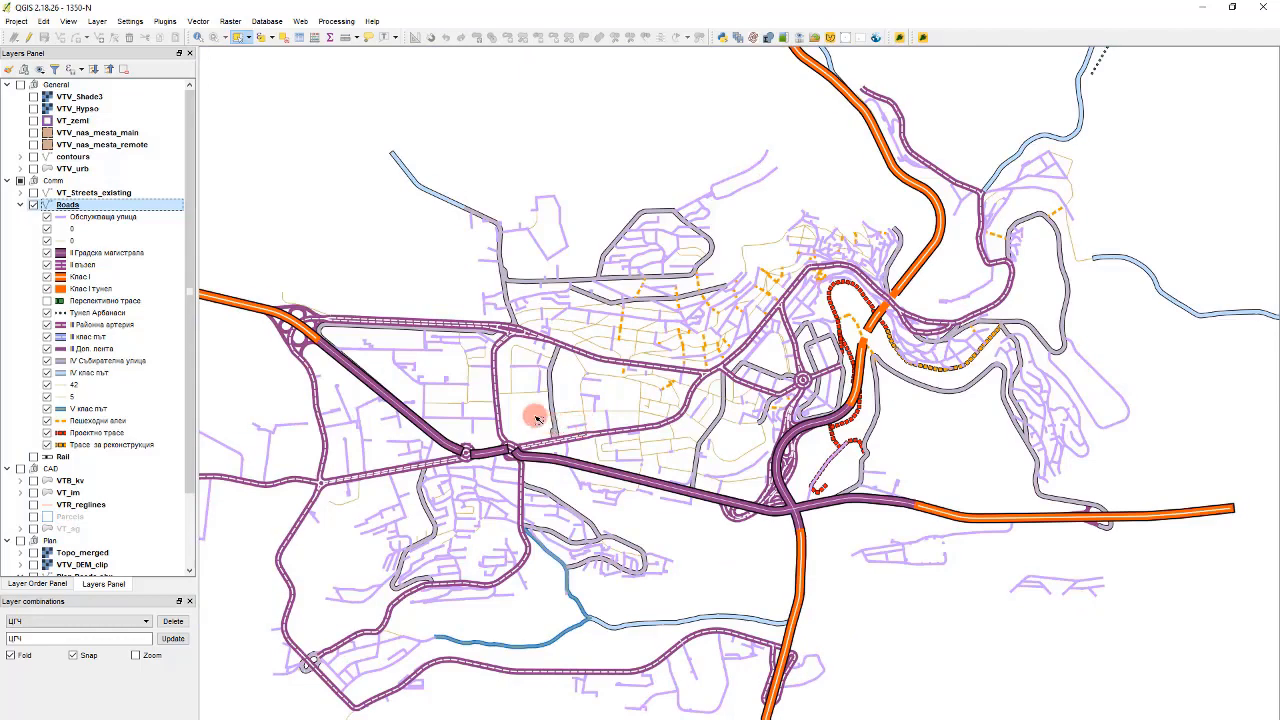
mouse_move(585, 490)
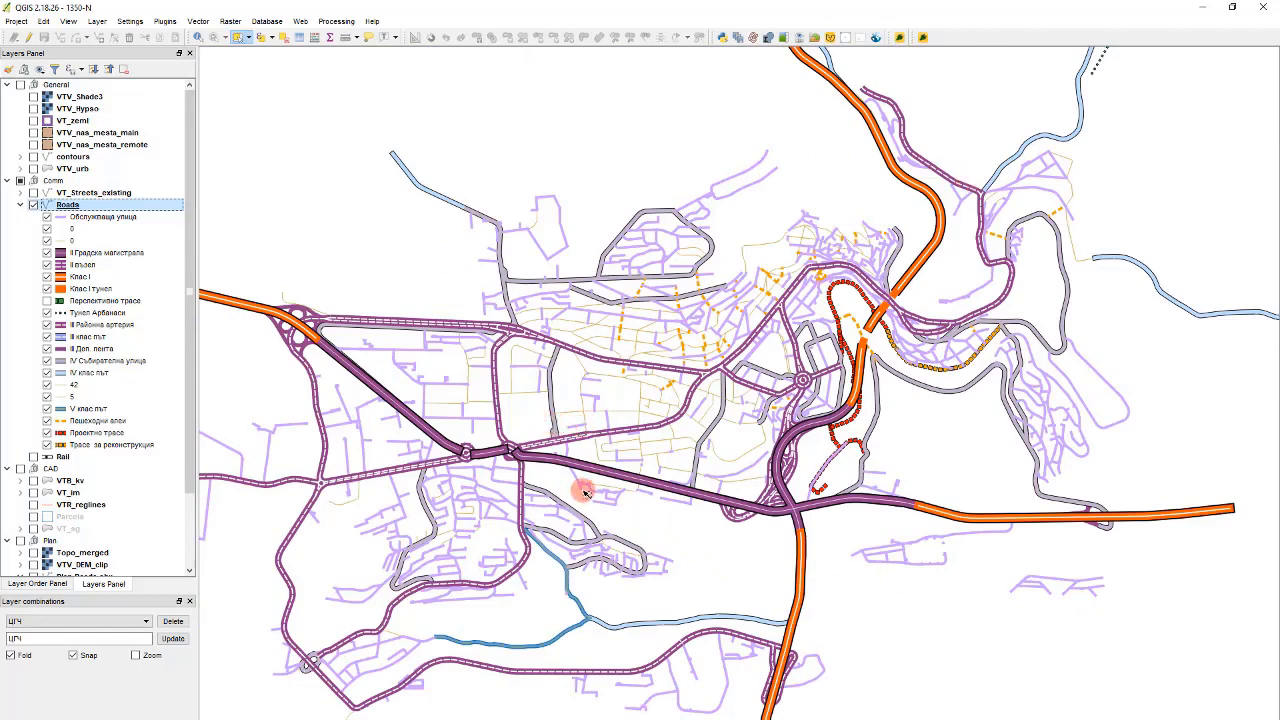
mouse_move(373, 437)
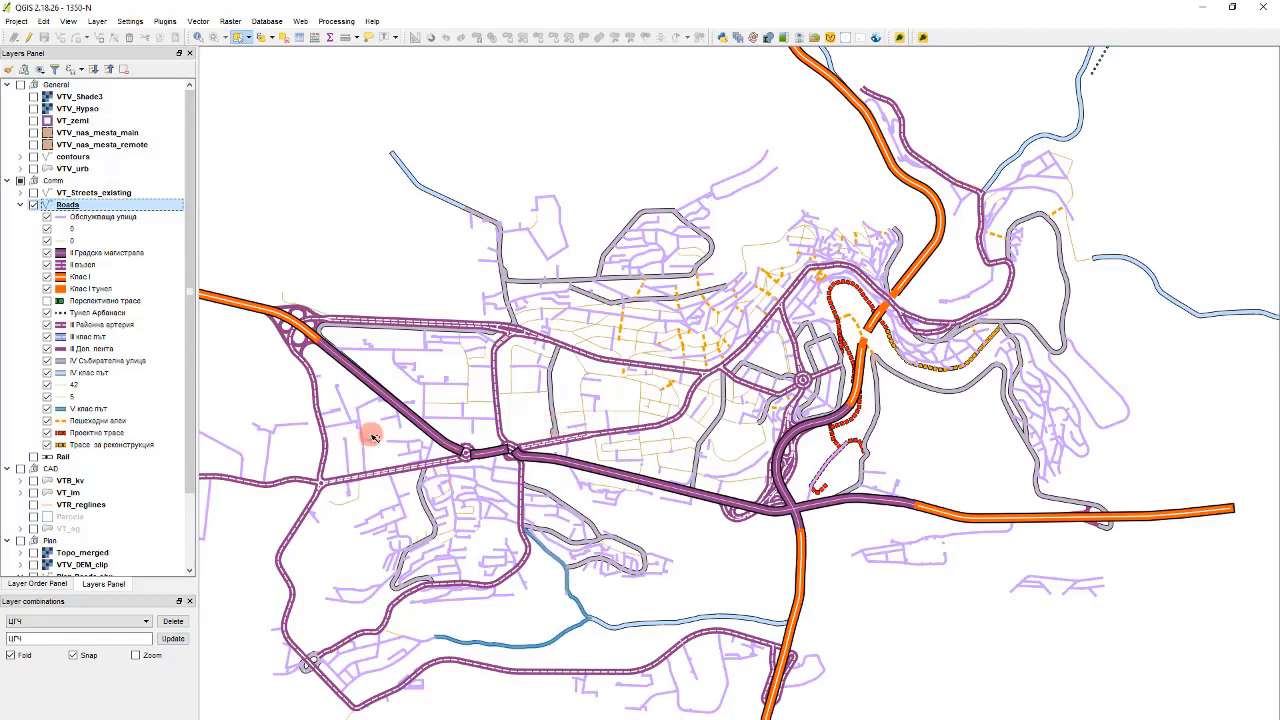
scroll("up", 3)
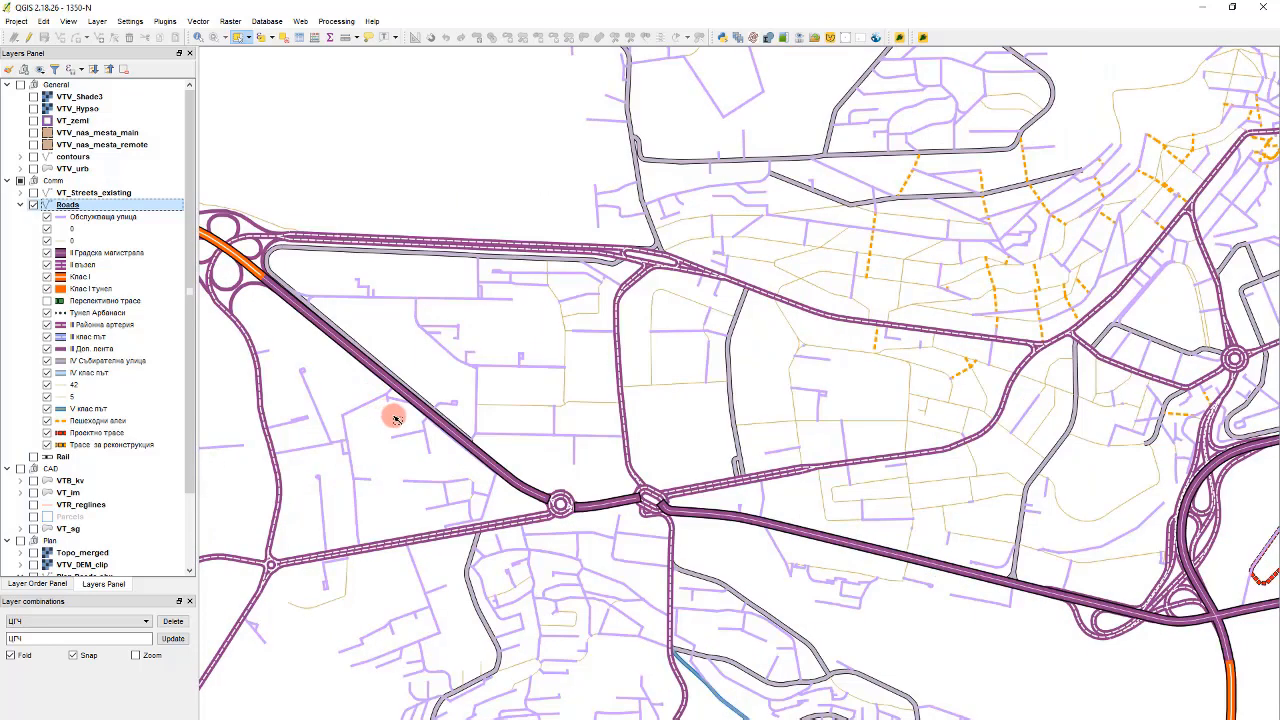
mouse_move(665, 452)
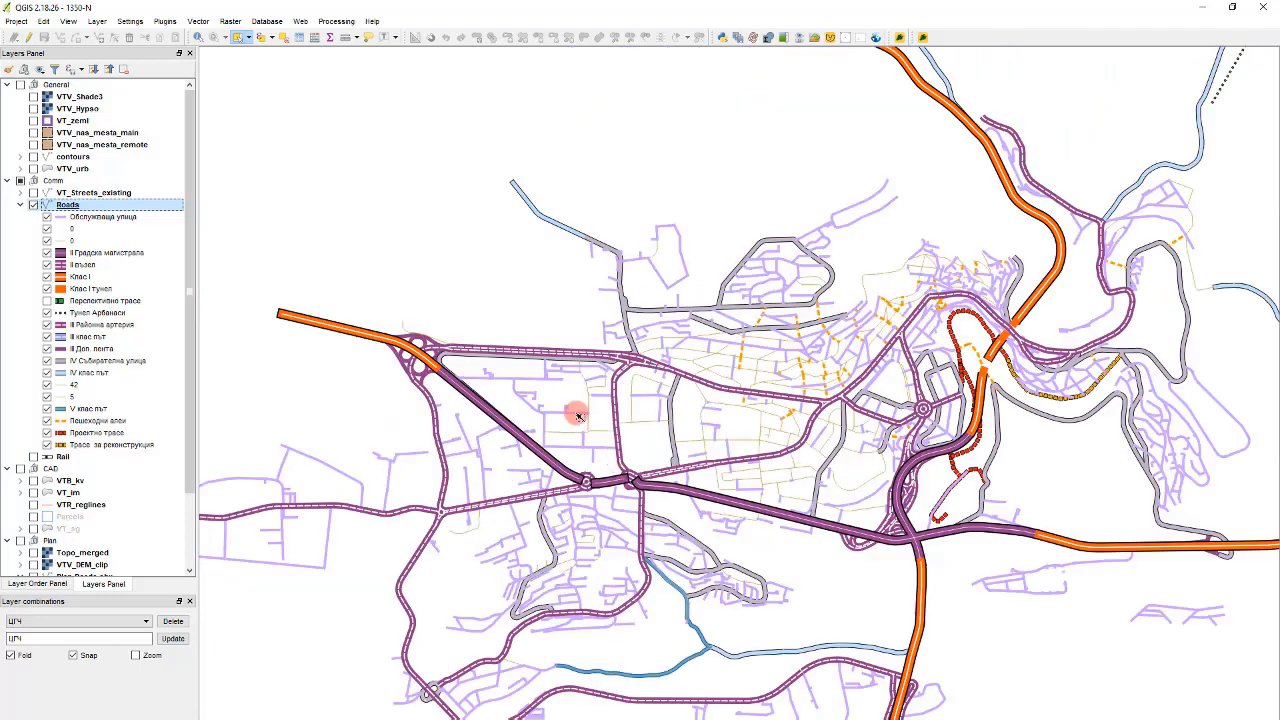
mouse_move(675, 390)
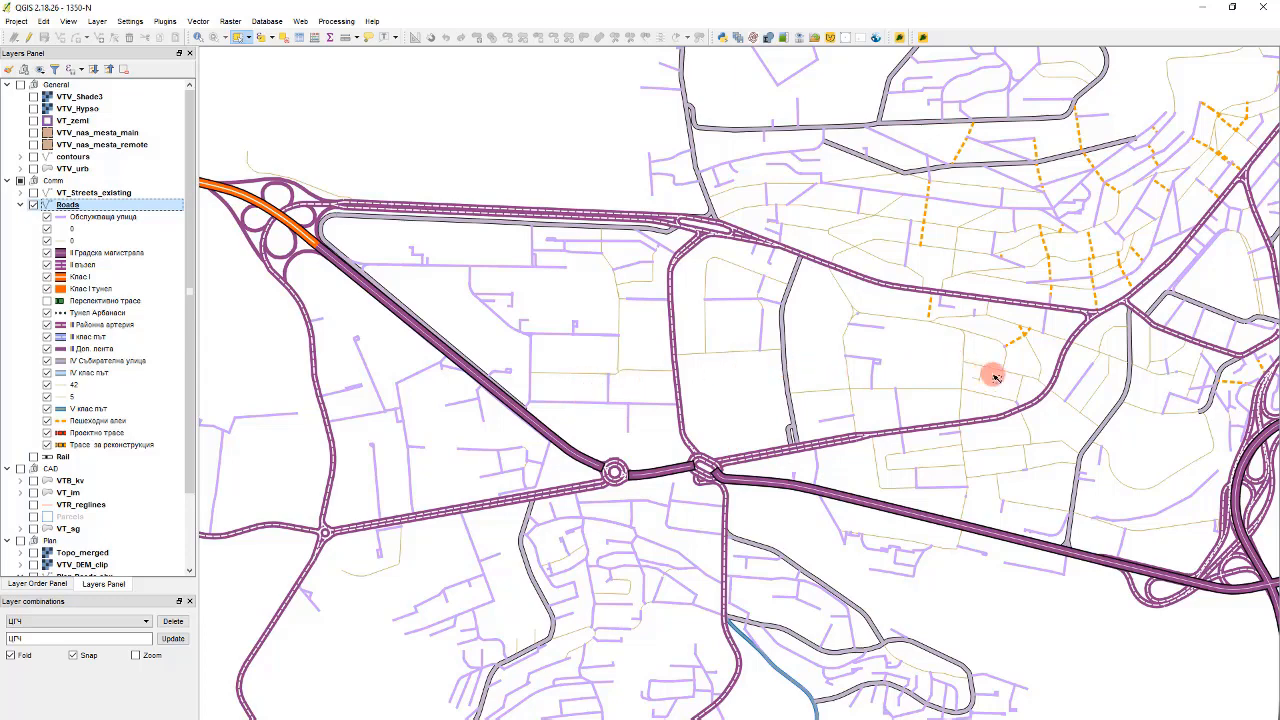
mouse_move(1005, 345)
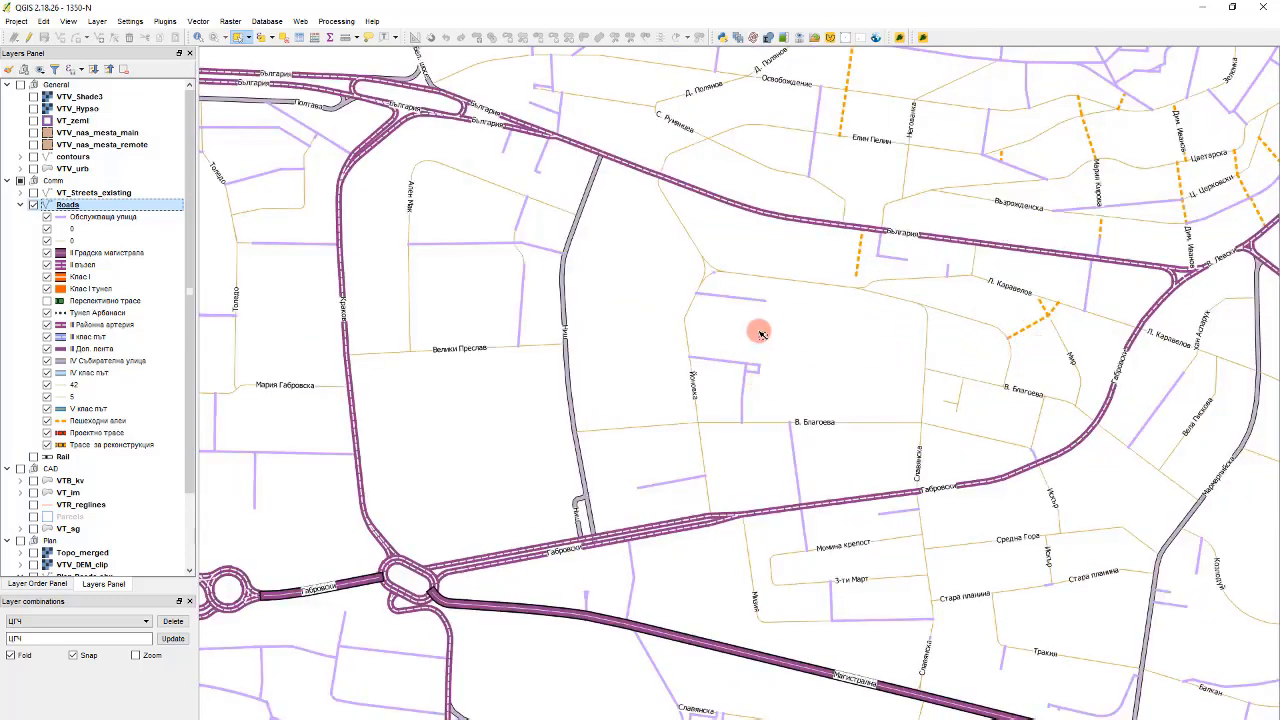
scroll("up", 3)
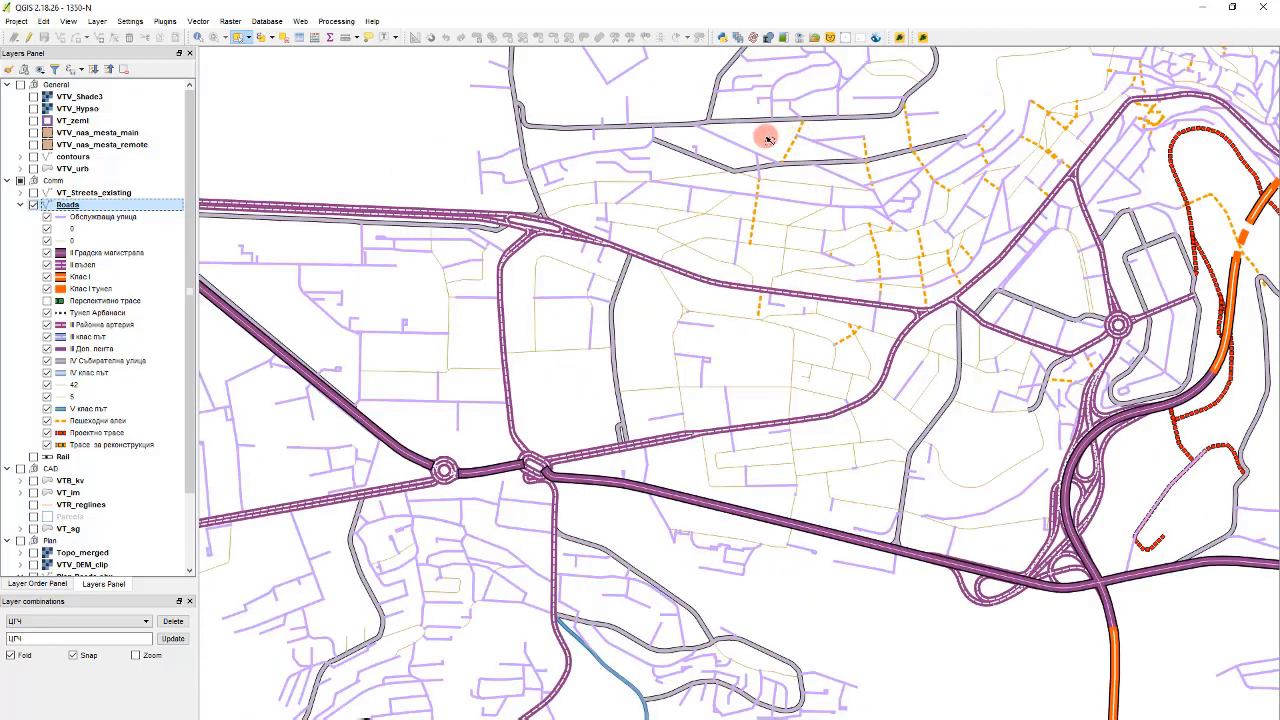
mouse_move(1008, 184)
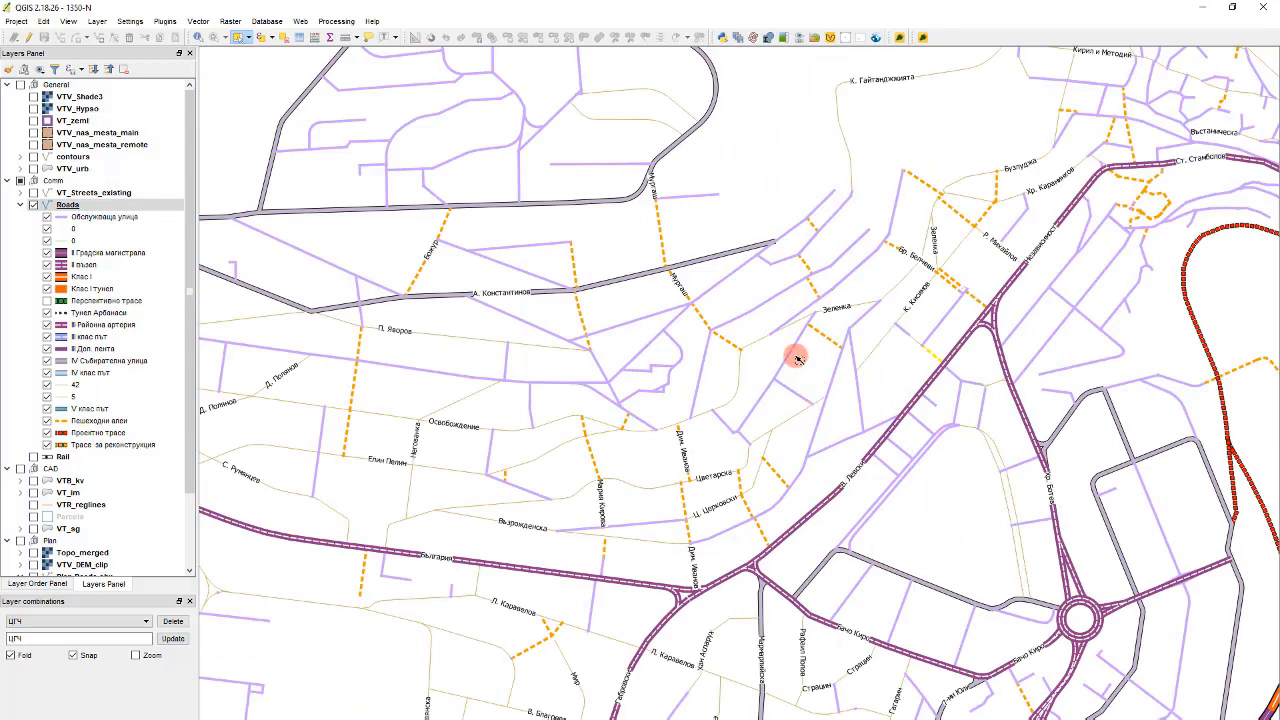
mouse_move(835, 217)
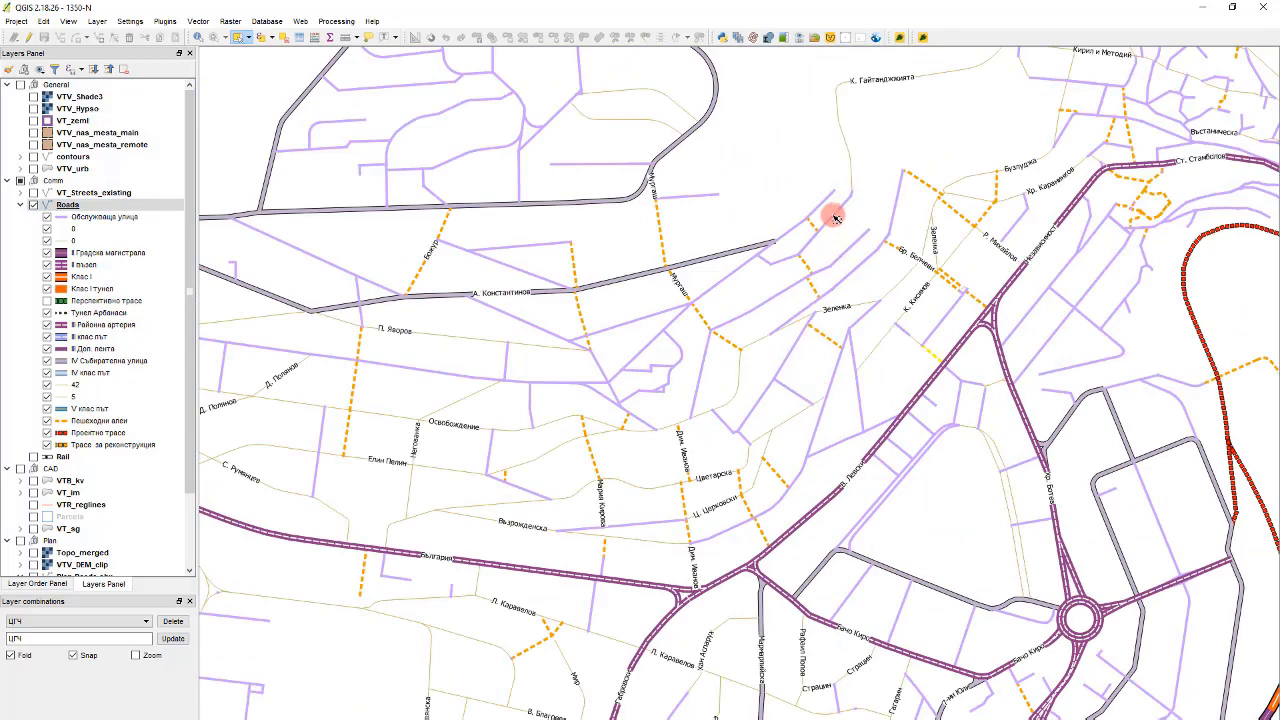